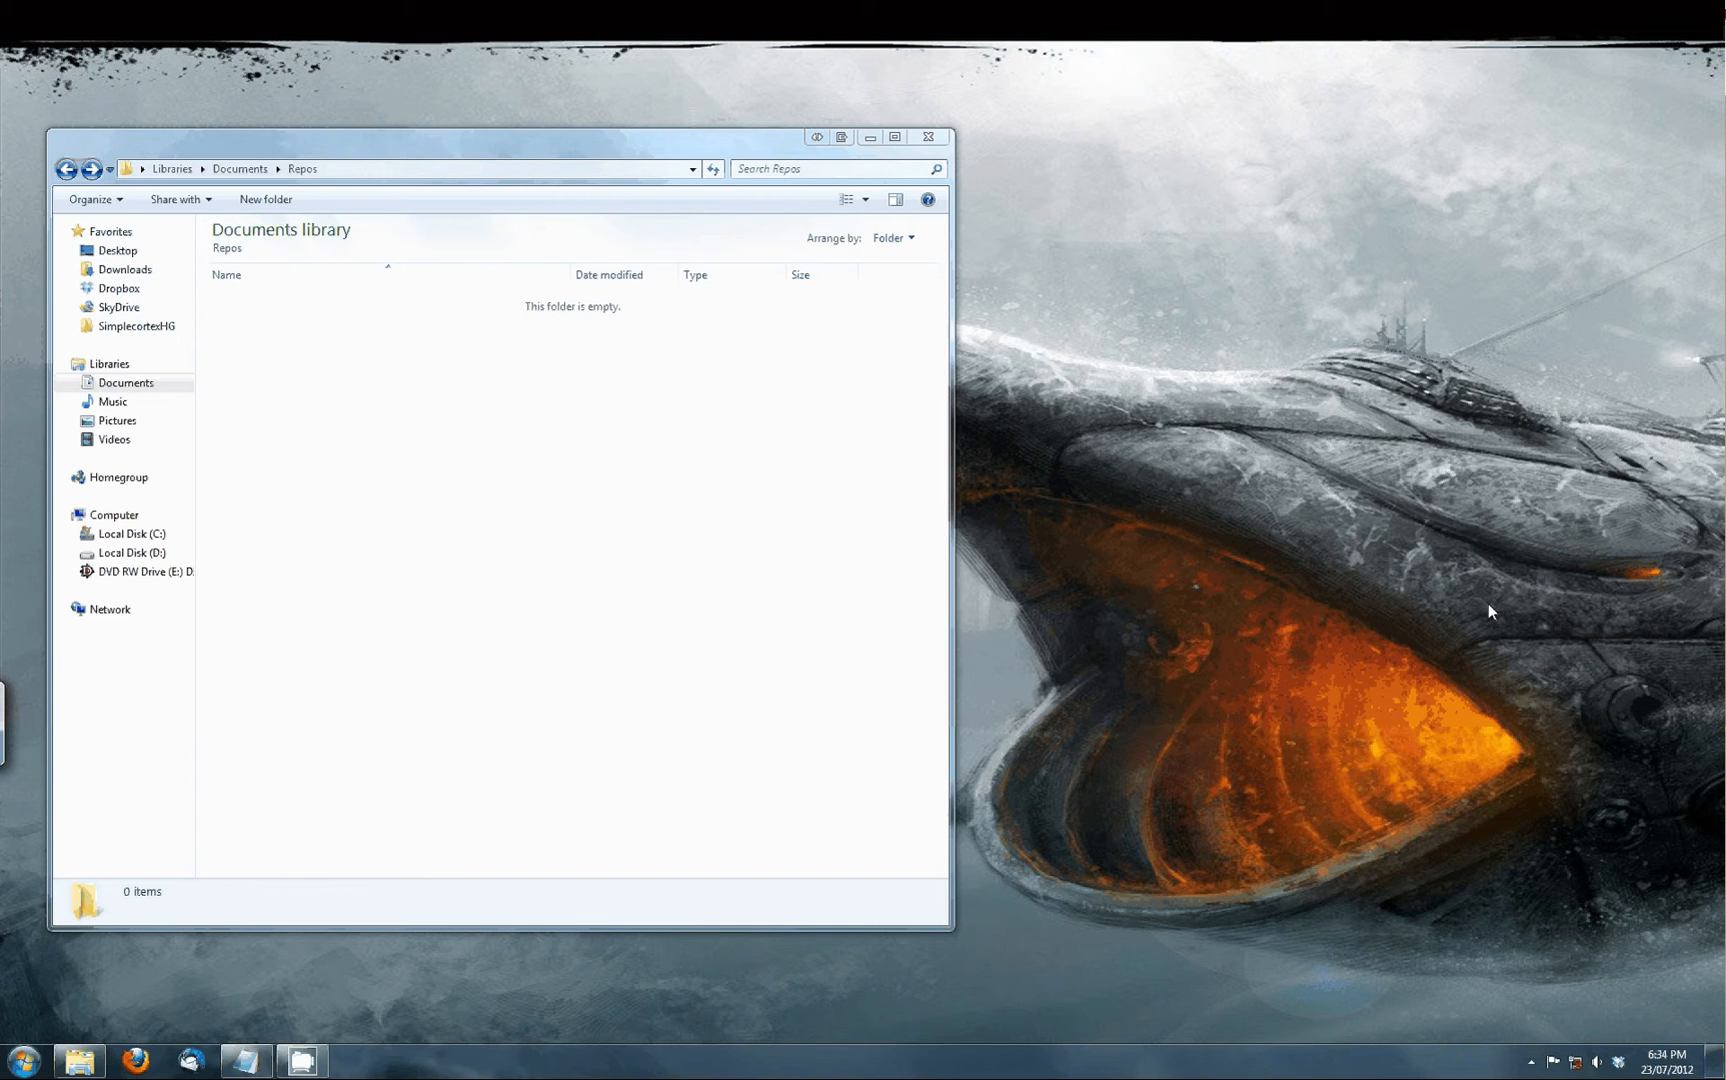
{"action": "mouse_move", "coordinate": [698, 468]}
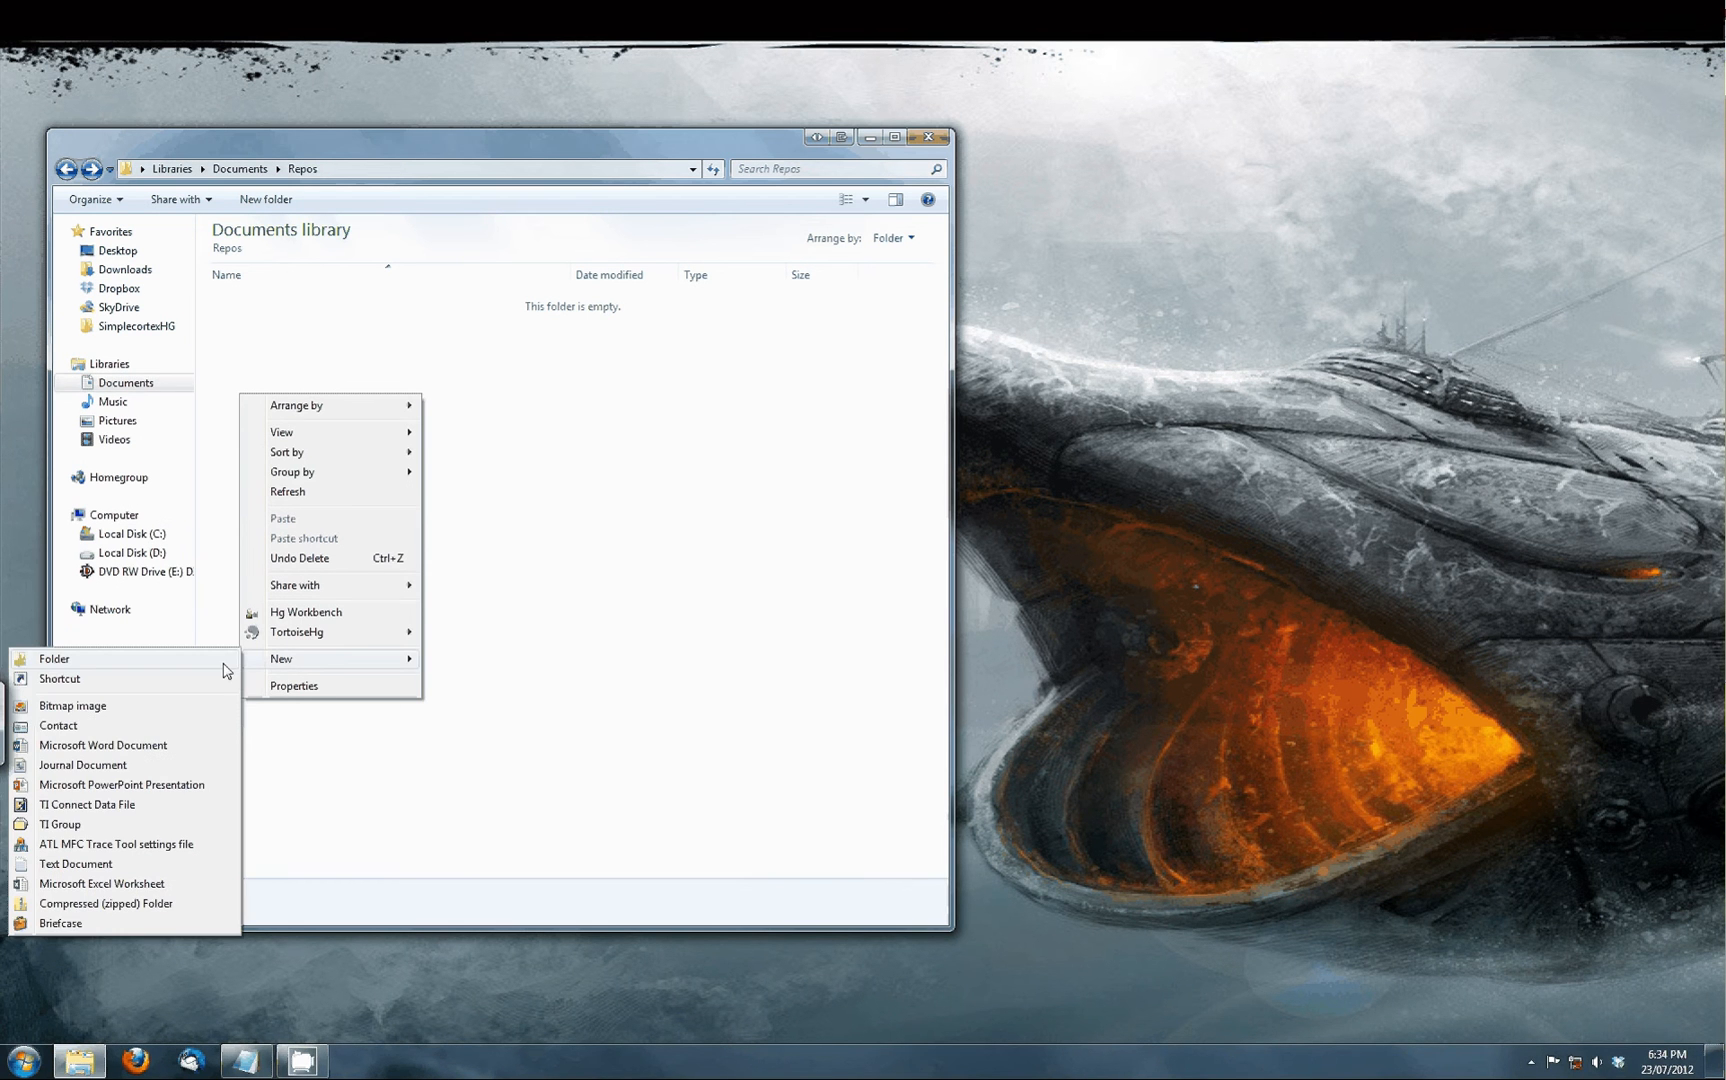
Create a new folder named Test inside Repos and go into it.
{"action": "left_click", "coordinate": [54, 660]}
{"action": "type", "text": "Test"}
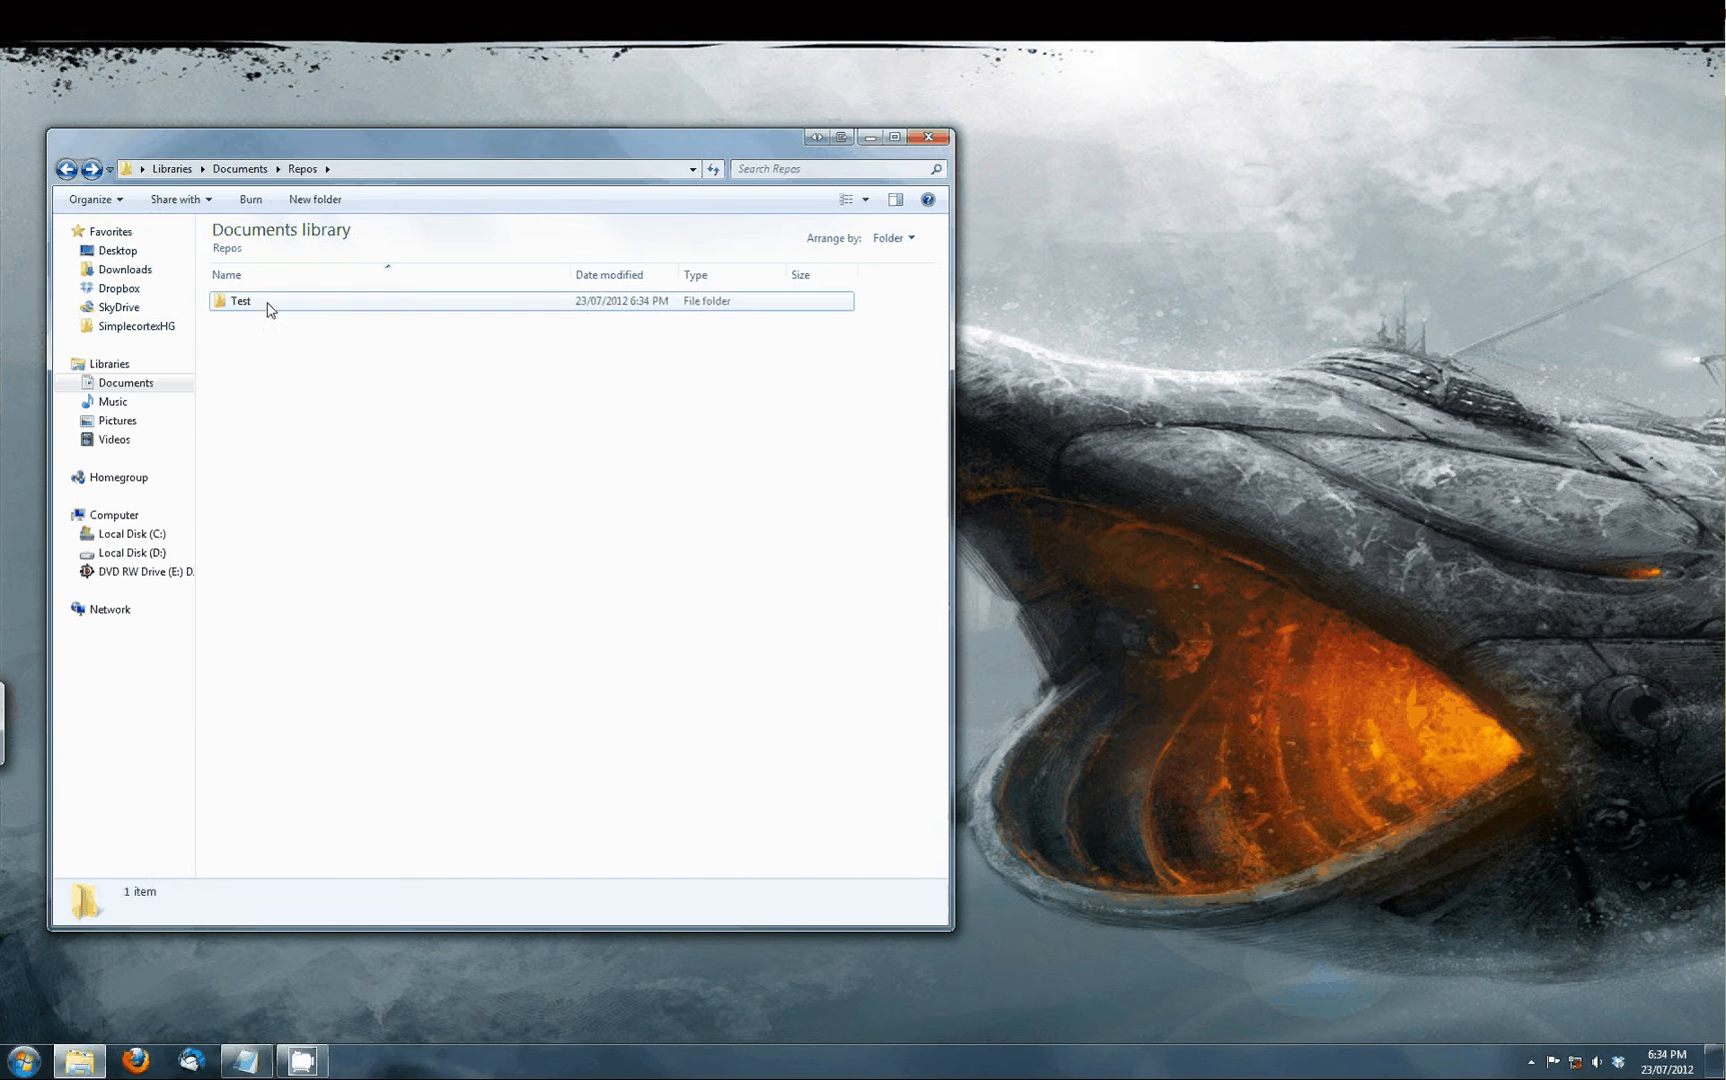
{"action": "double_click", "coordinate": [240, 302]}
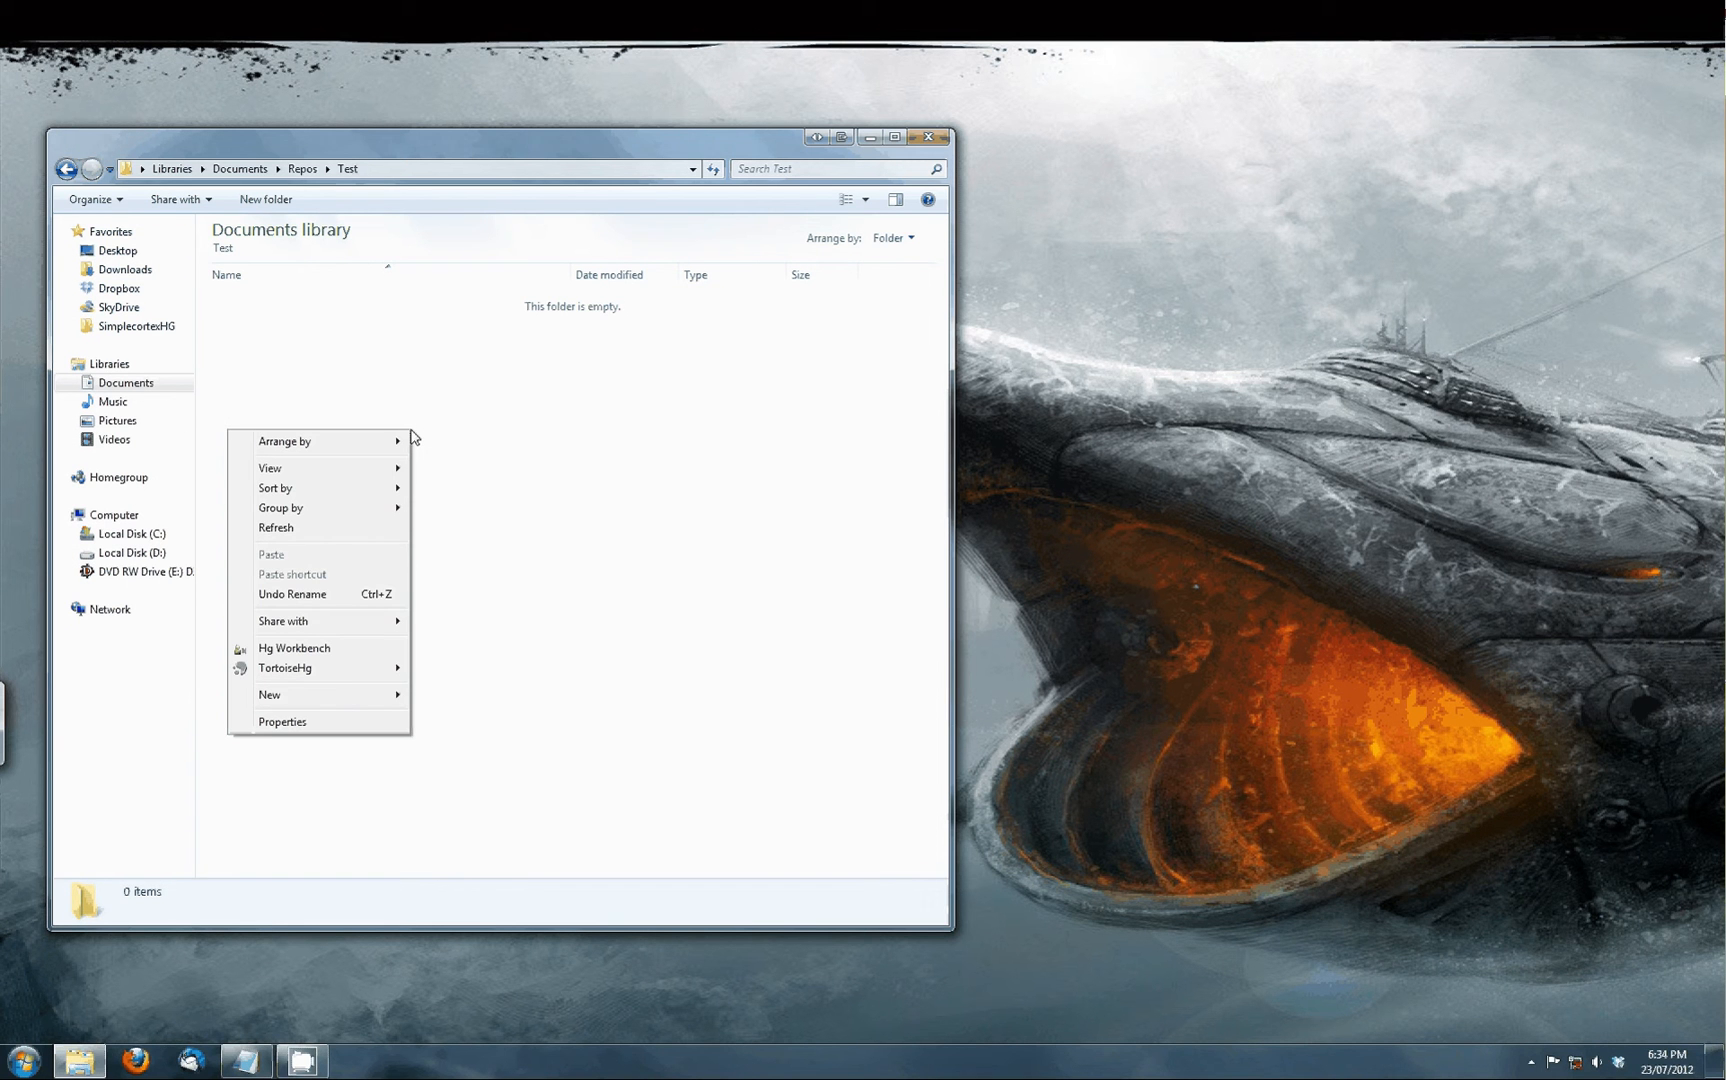
{"action": "mouse_move", "coordinate": [352, 616]}
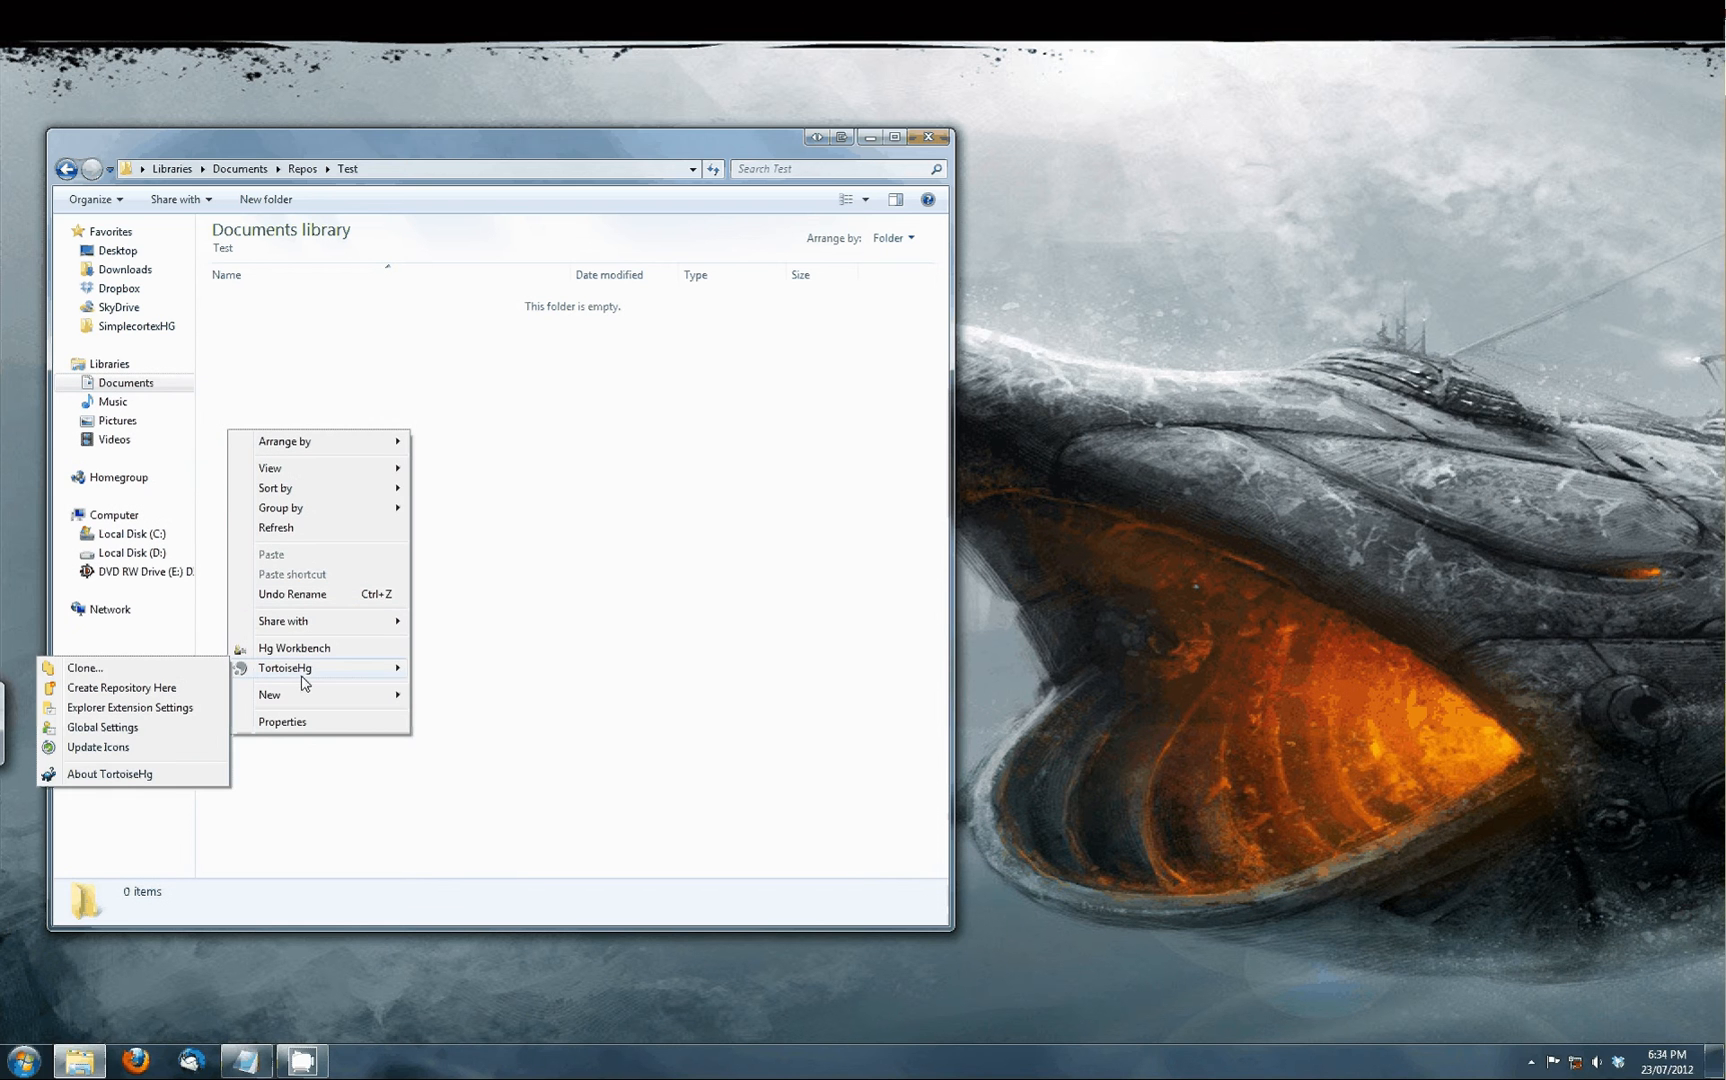
{"action": "mouse_move", "coordinate": [144, 676]}
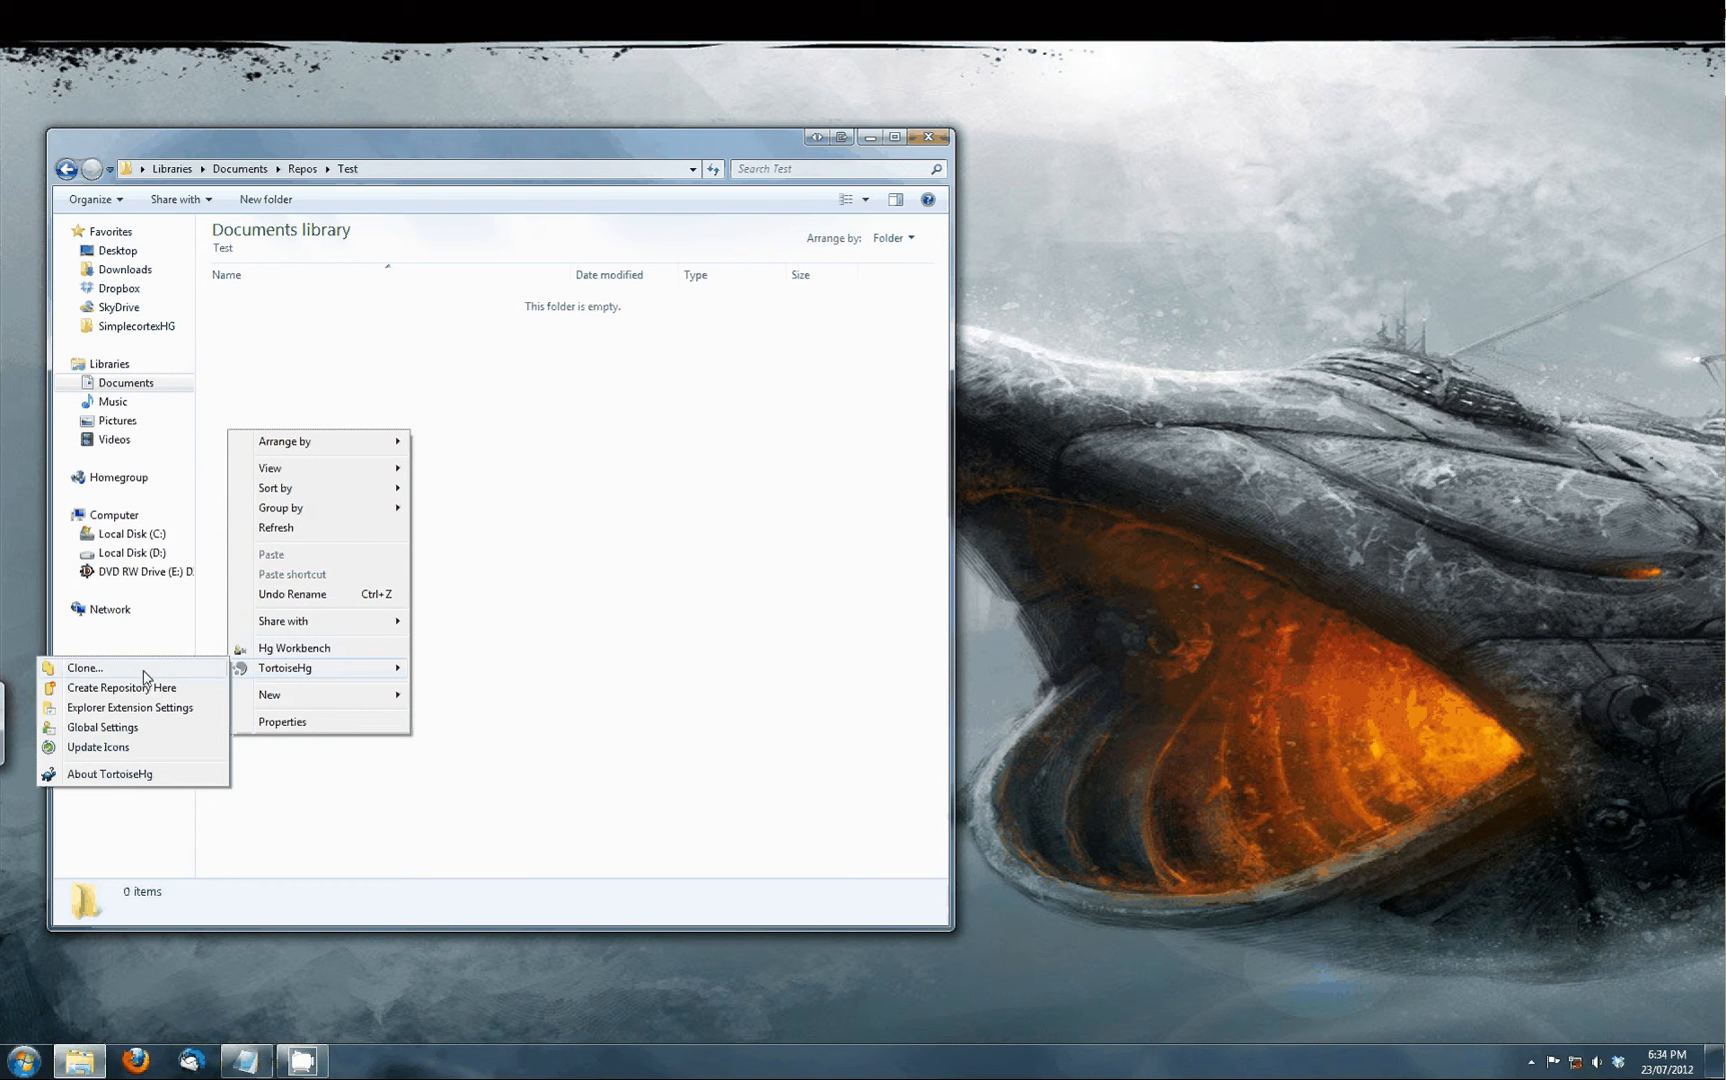
Clone the Bitbucket simplecortex-repo URL as Source into the empty Test folder.
{"action": "left_click", "coordinate": [86, 668]}
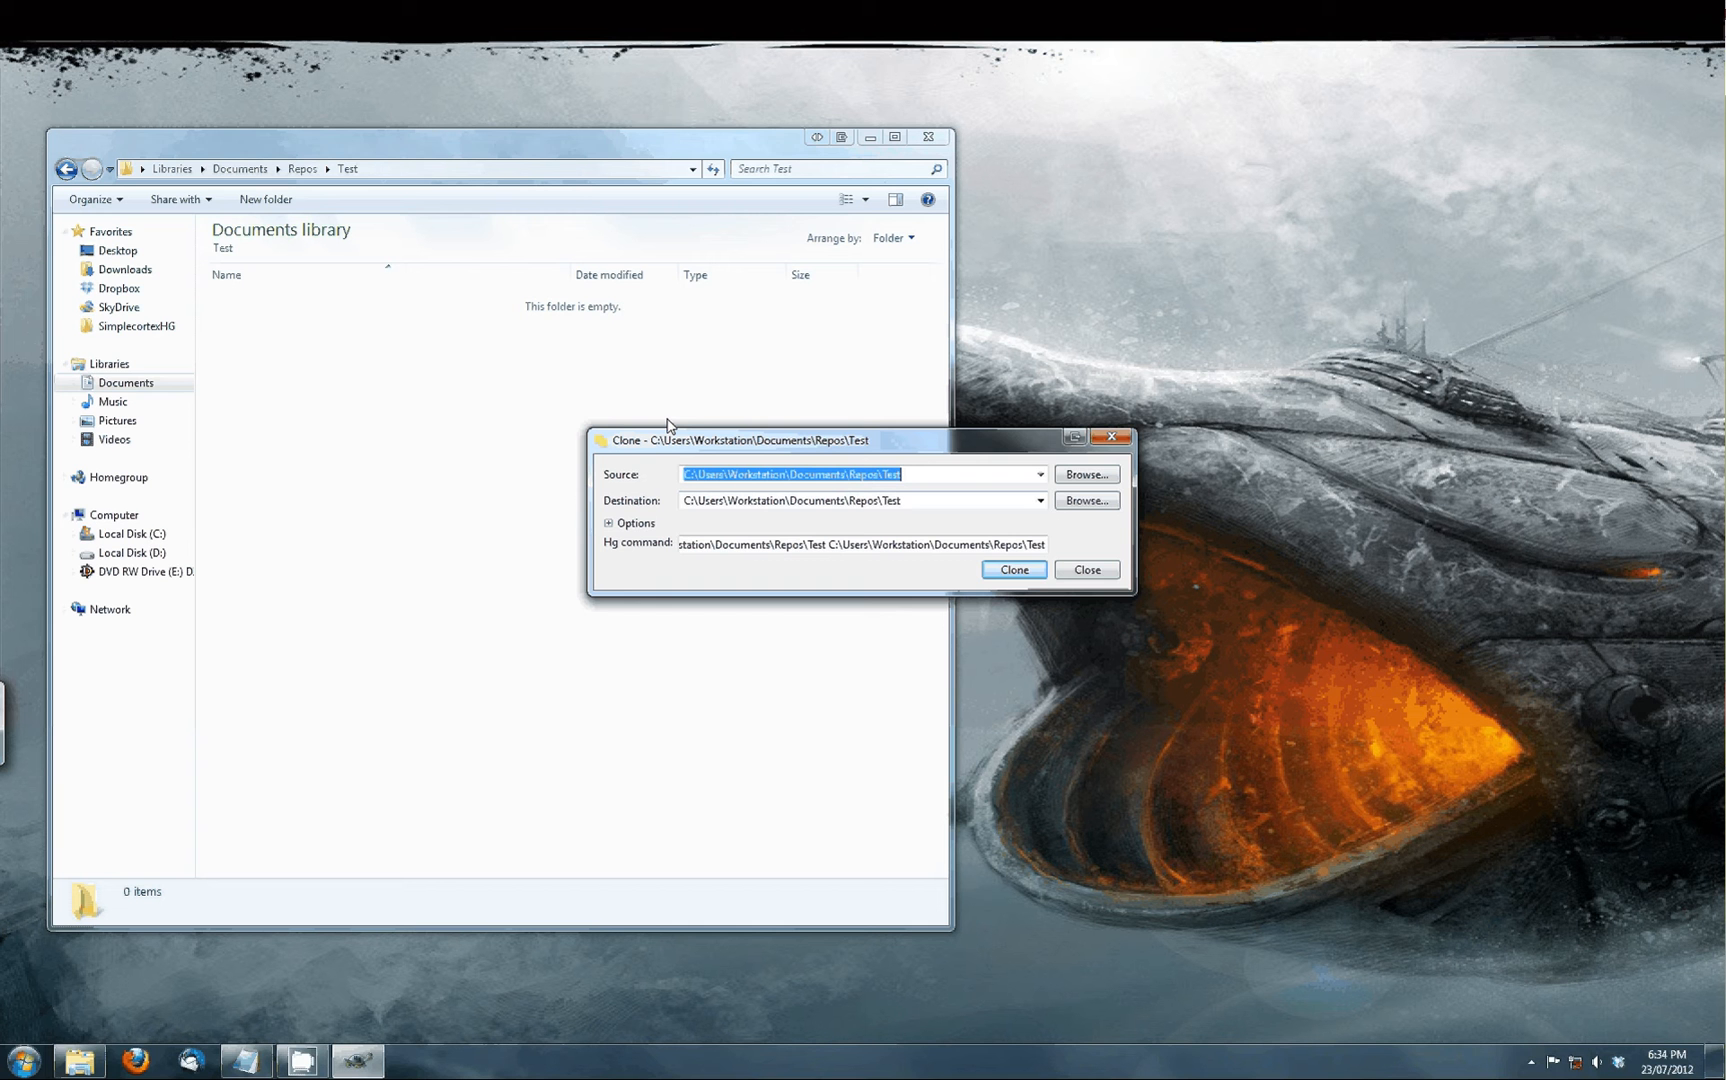
{"action": "left_click_drag", "start_coordinate": [748, 440], "coordinate": [624, 442]}
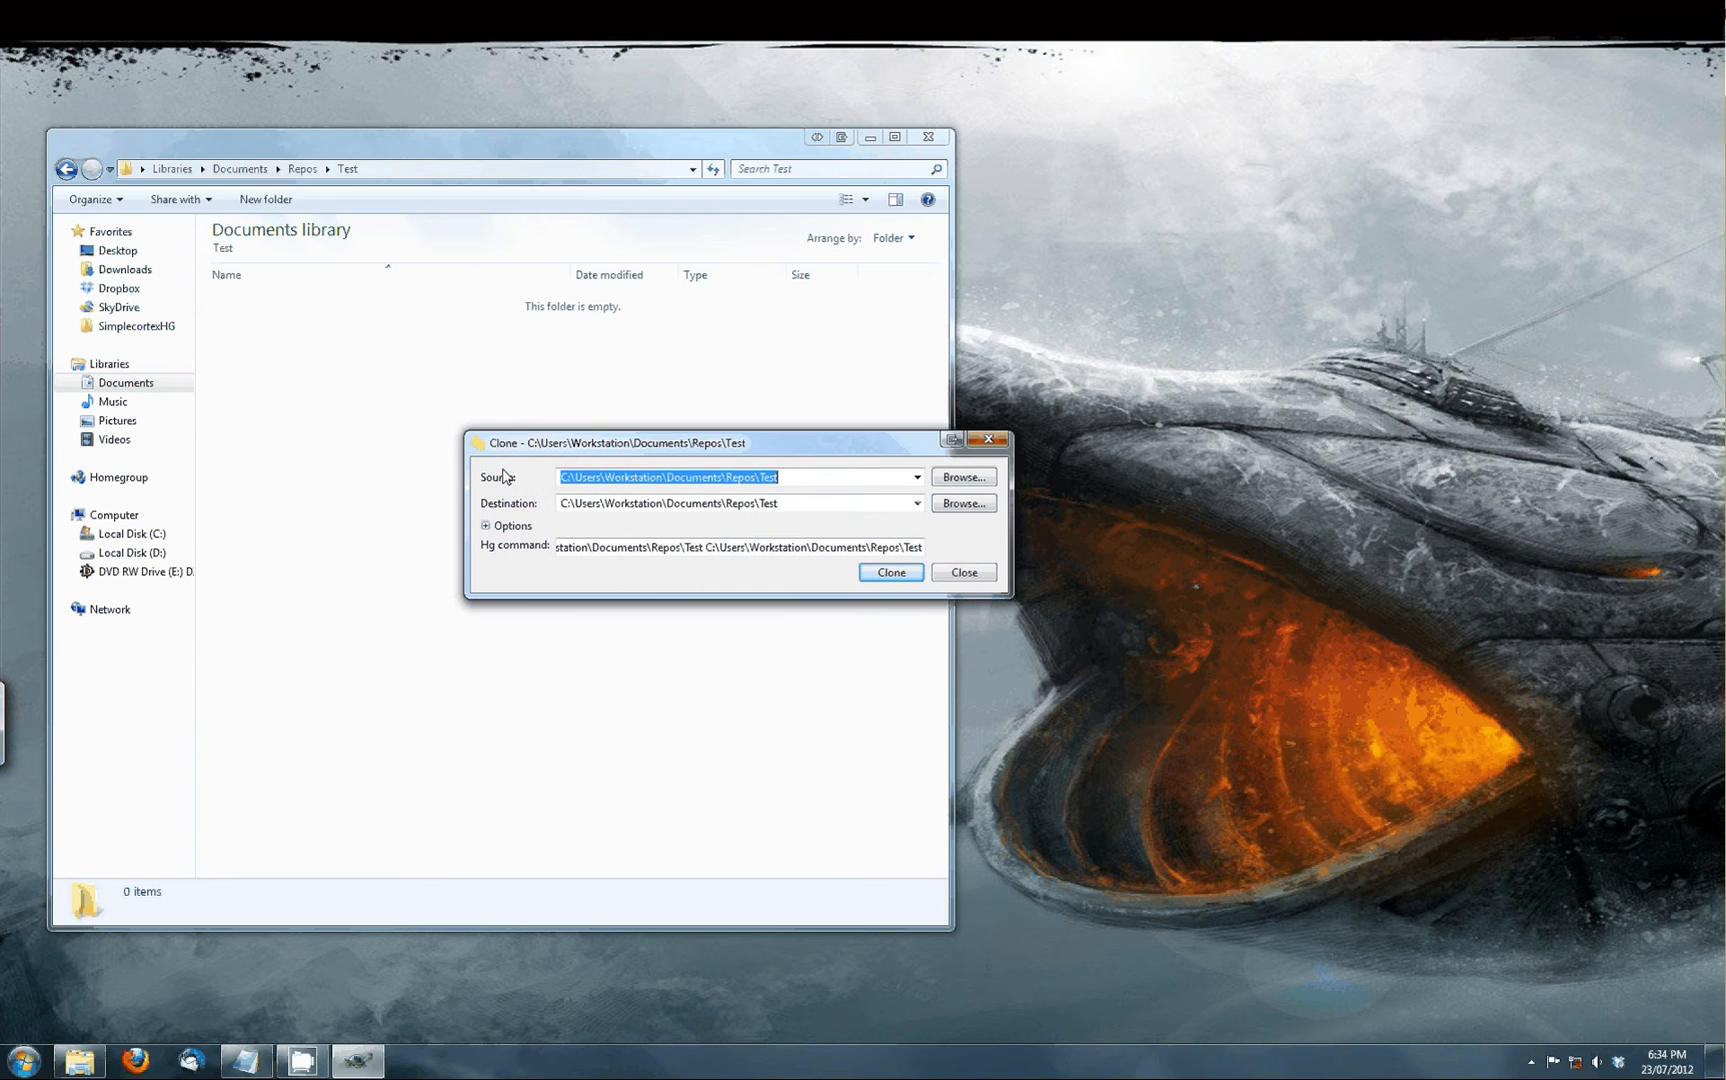
{"action": "left_click", "coordinate": [818, 478]}
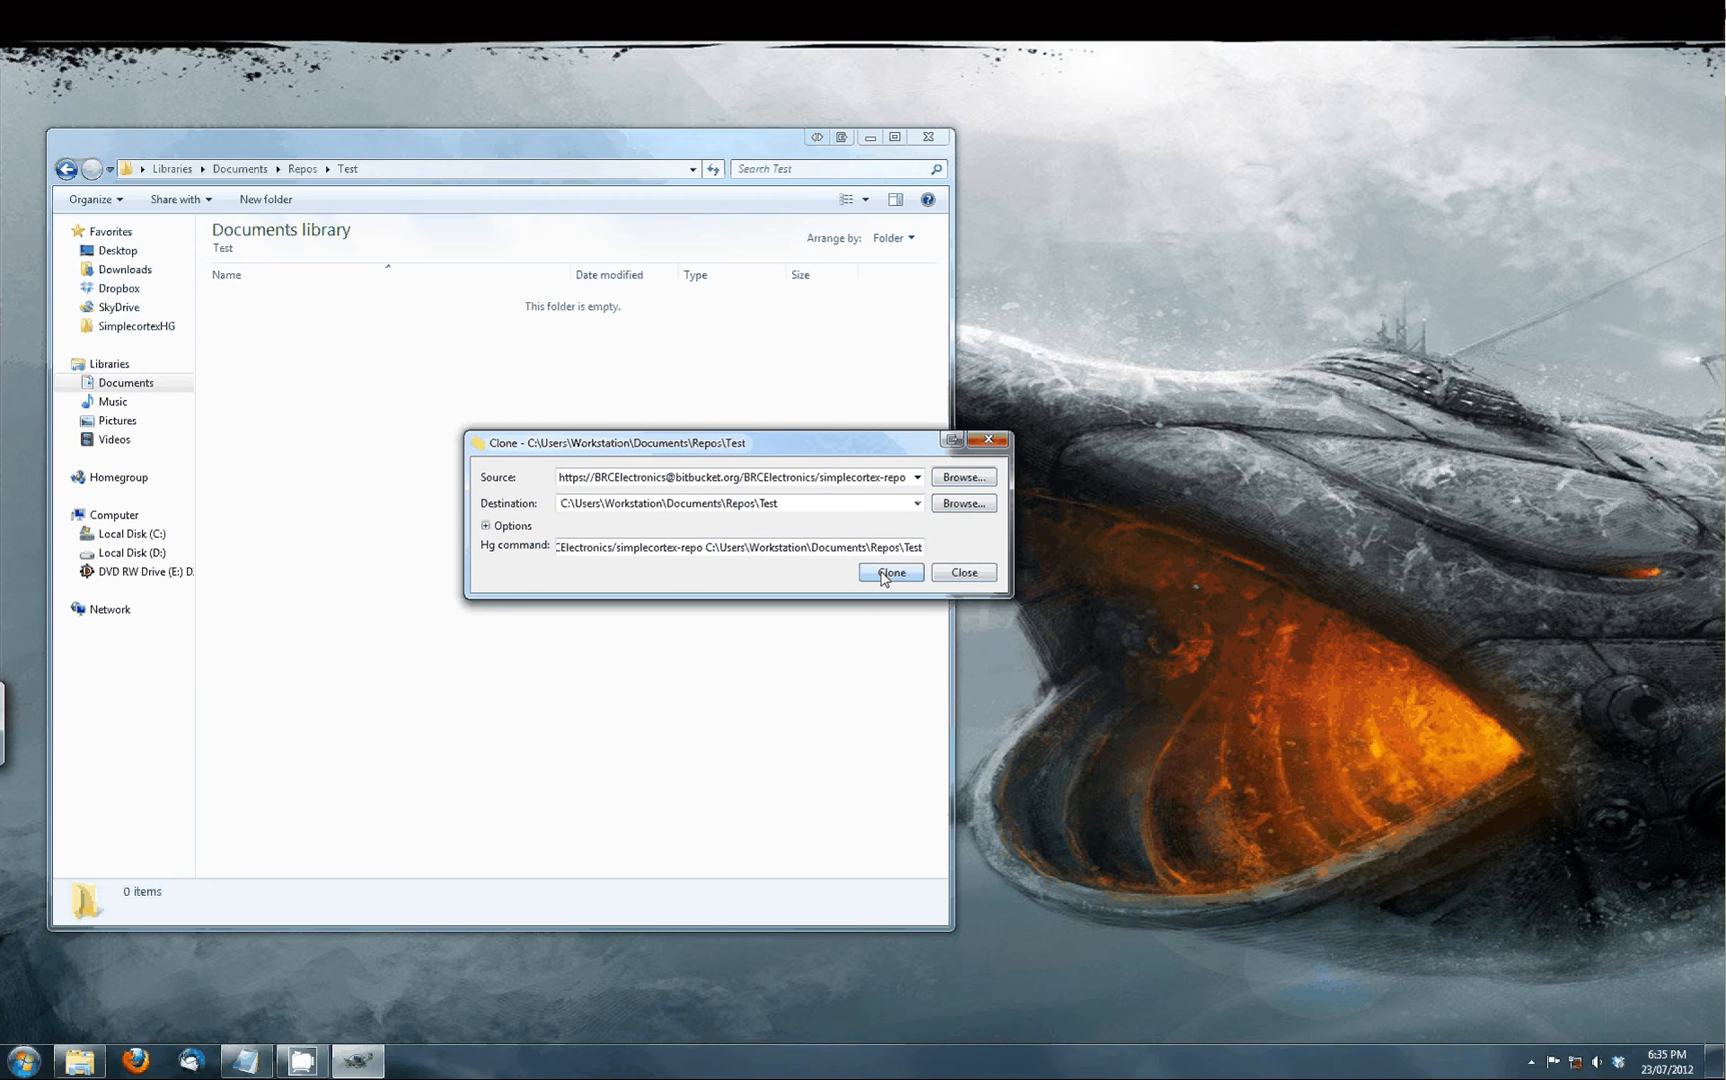
{"action": "left_click", "coordinate": [890, 572]}
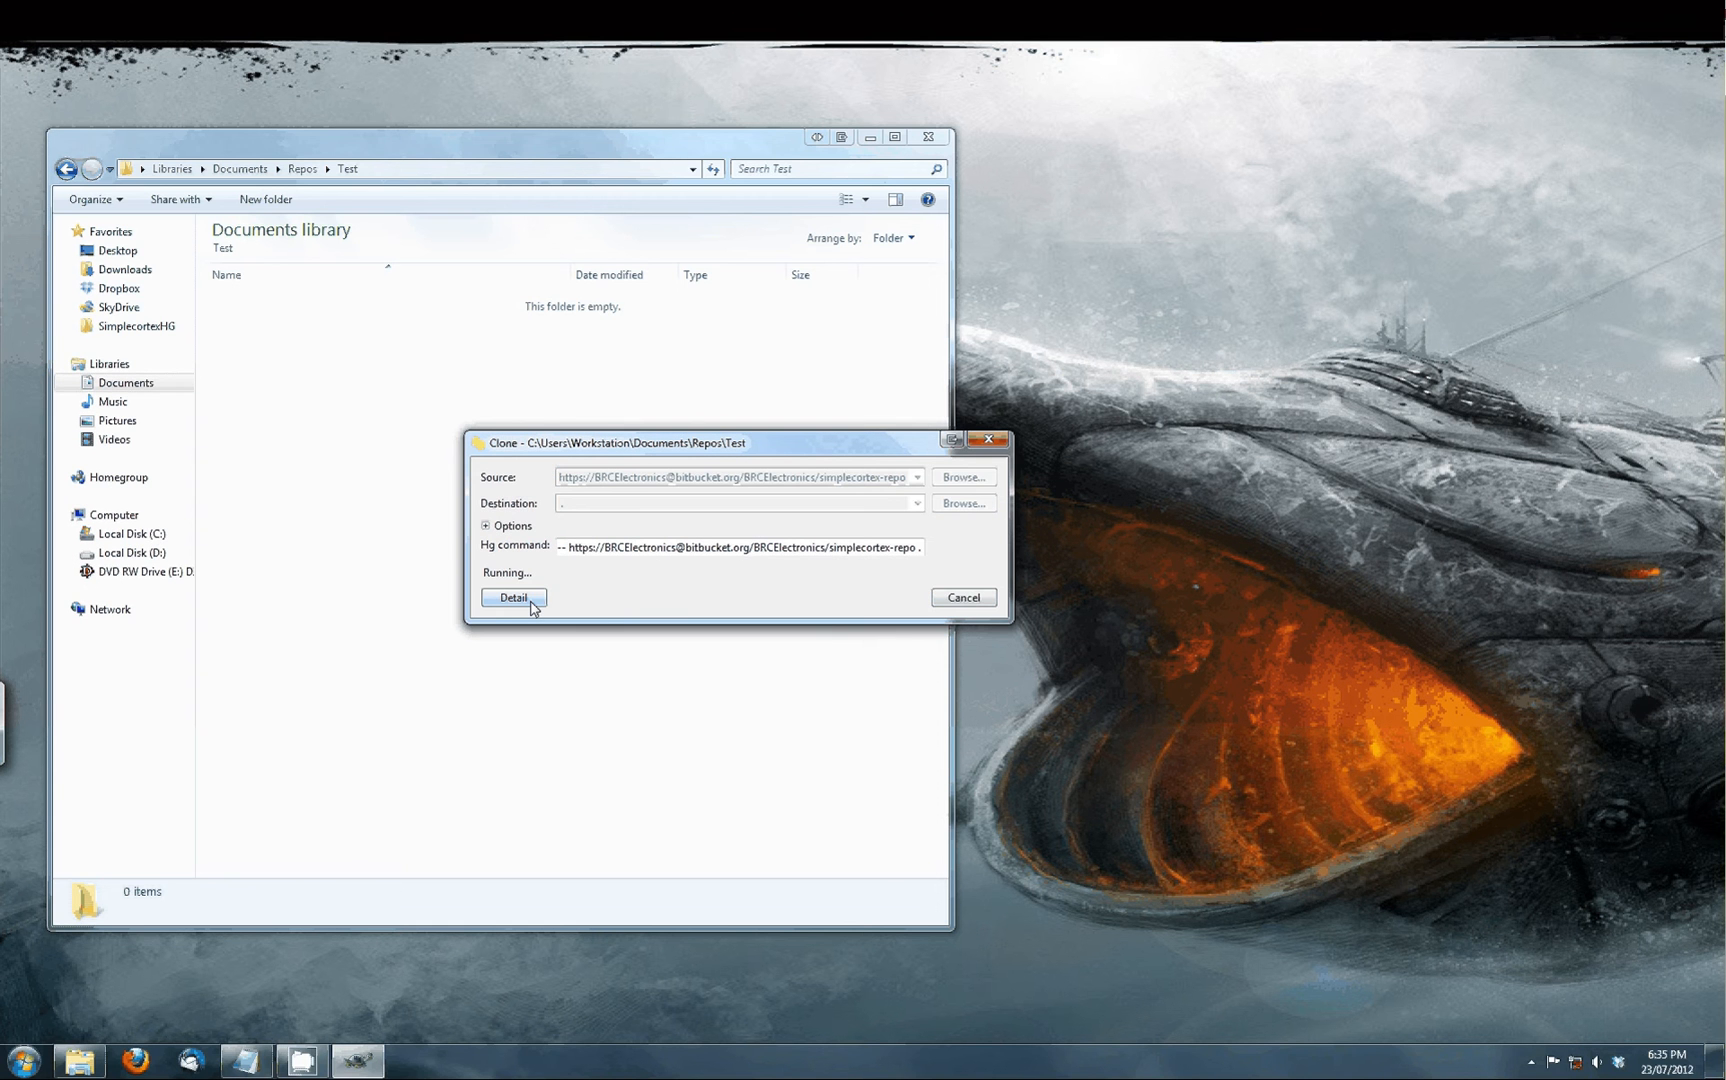
Watch the detailed clone log until it succeeds, then dismiss the clone window.
{"action": "left_click", "coordinate": [512, 598]}
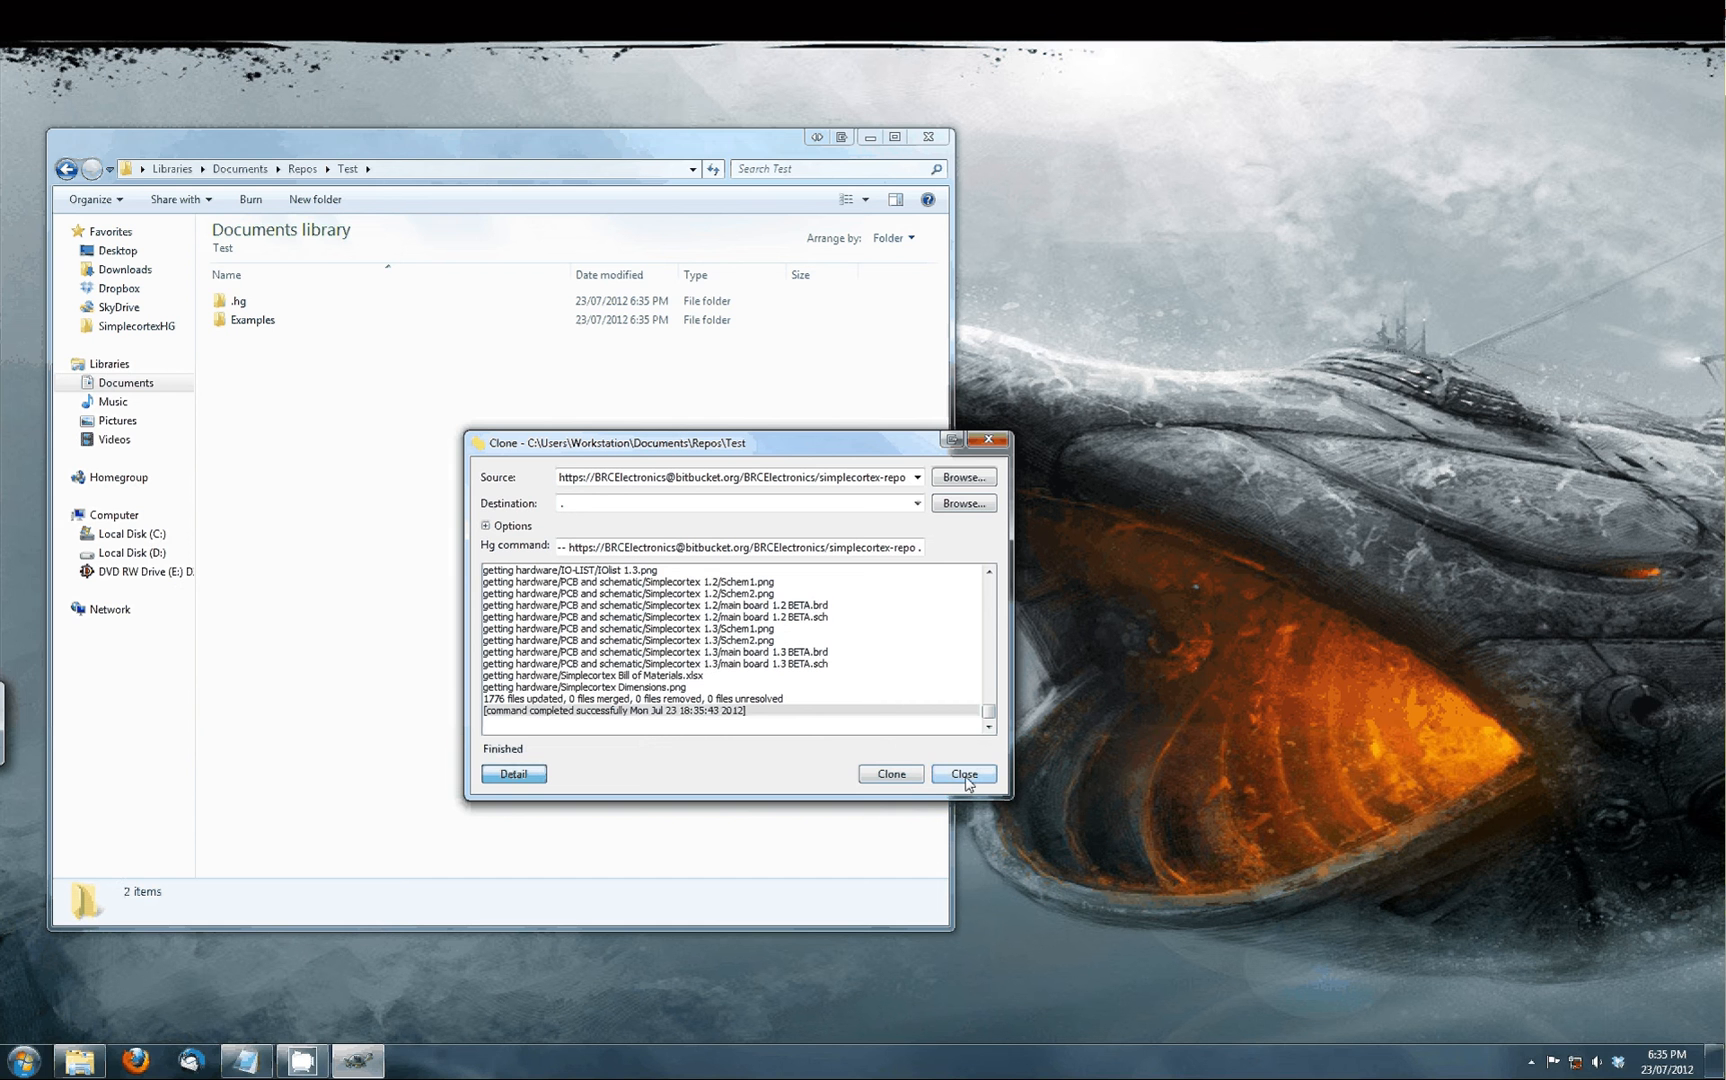
{"action": "left_click", "coordinate": [964, 774]}
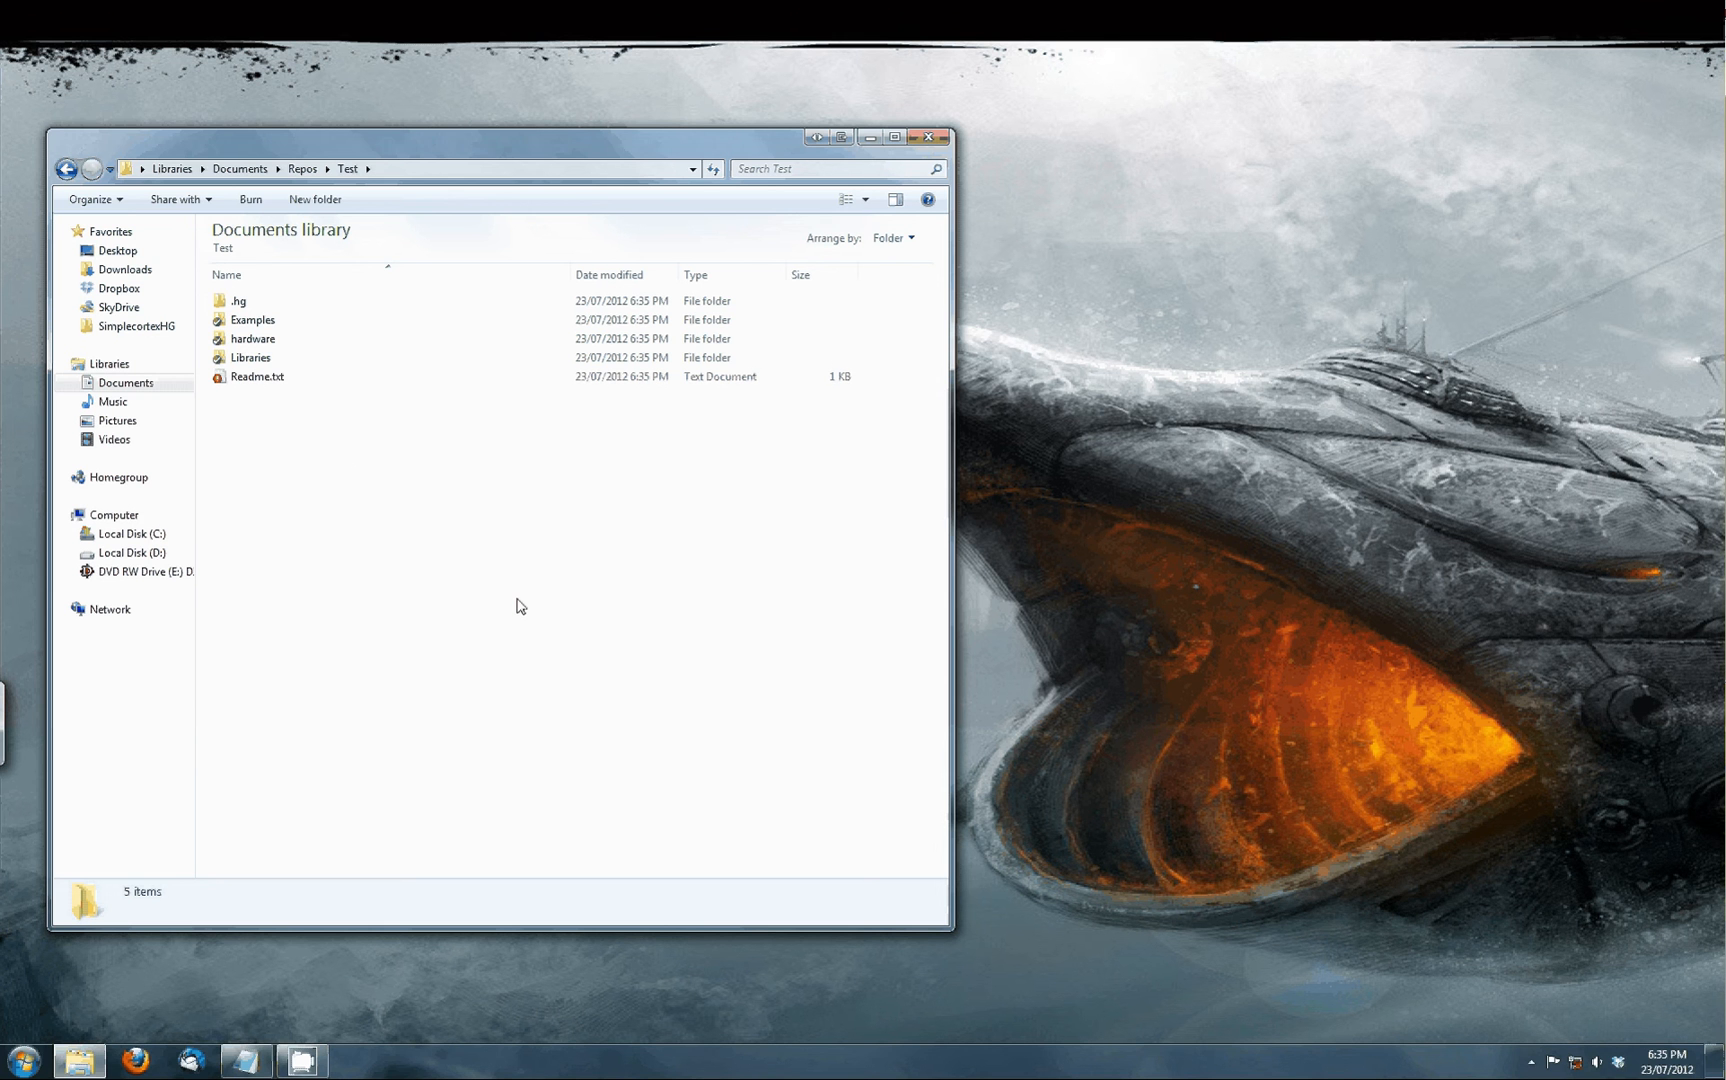
{"action": "mouse_move", "coordinate": [344, 460]}
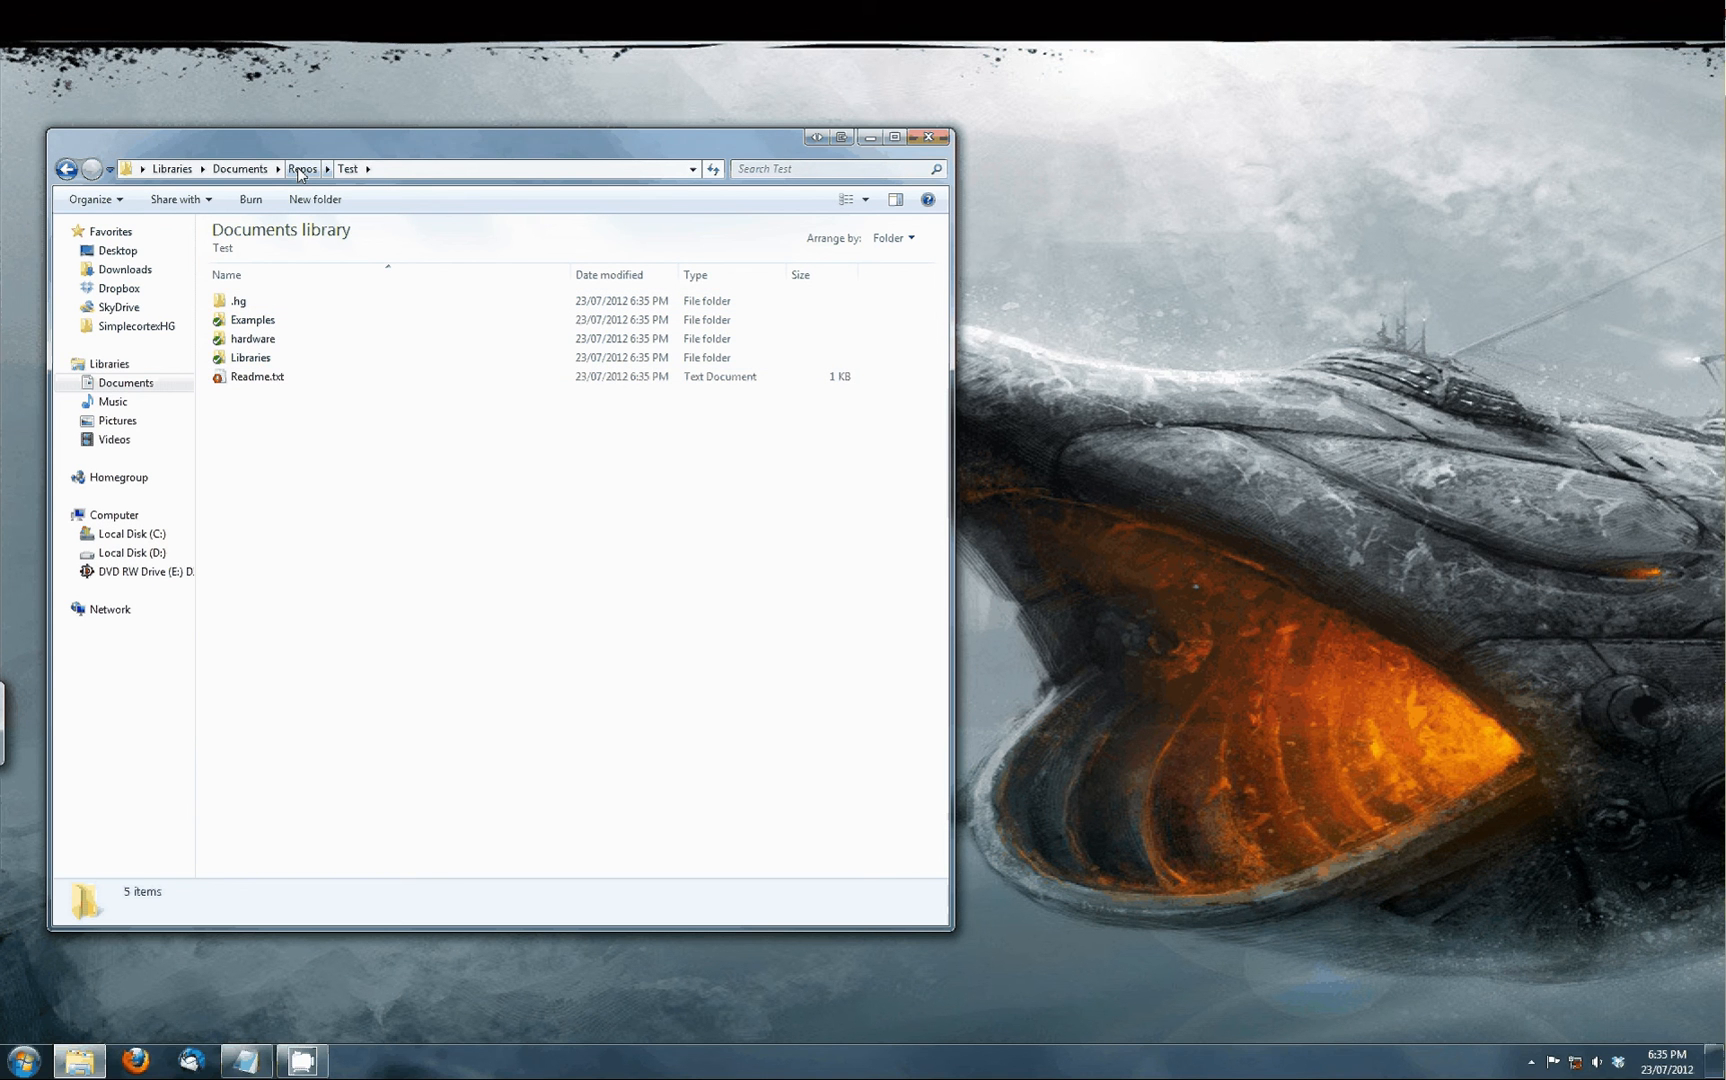
Review the cloned .hg, Examples, hardware, Libraries and Readme.txt, then return to Repos.
{"action": "left_click", "coordinate": [300, 168]}
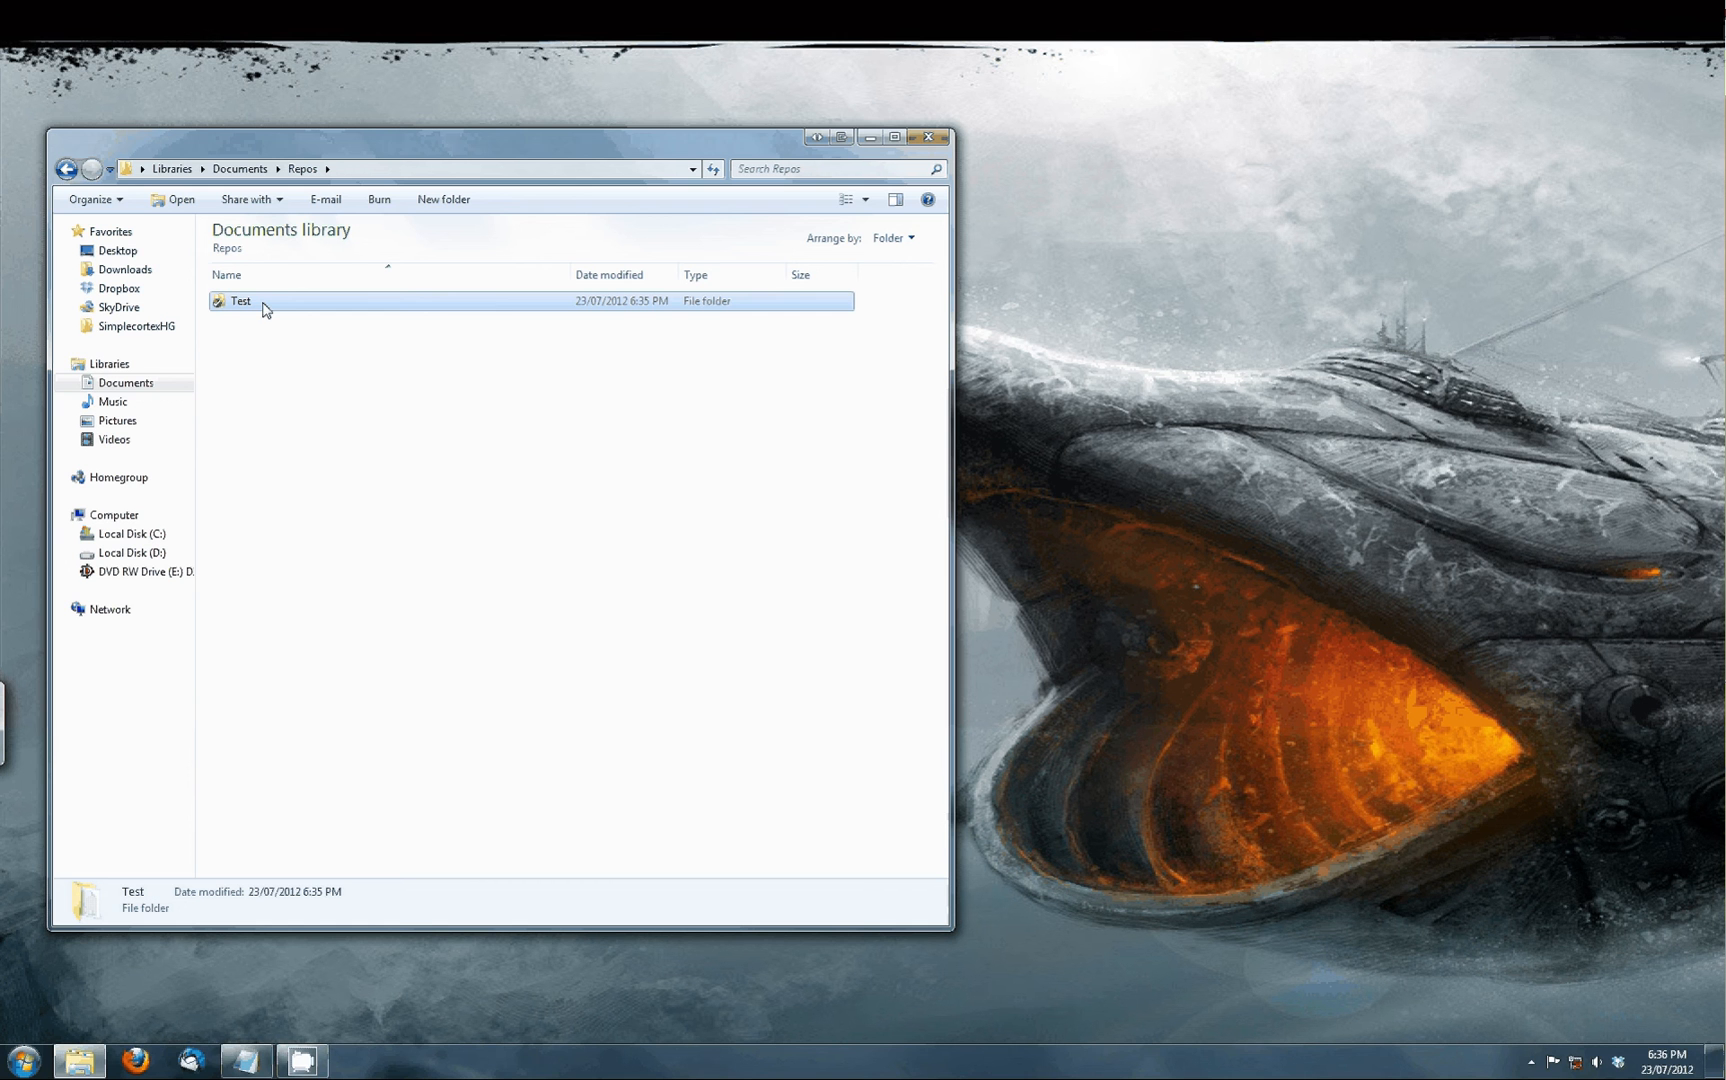
{"action": "mouse_move", "coordinate": [264, 306]}
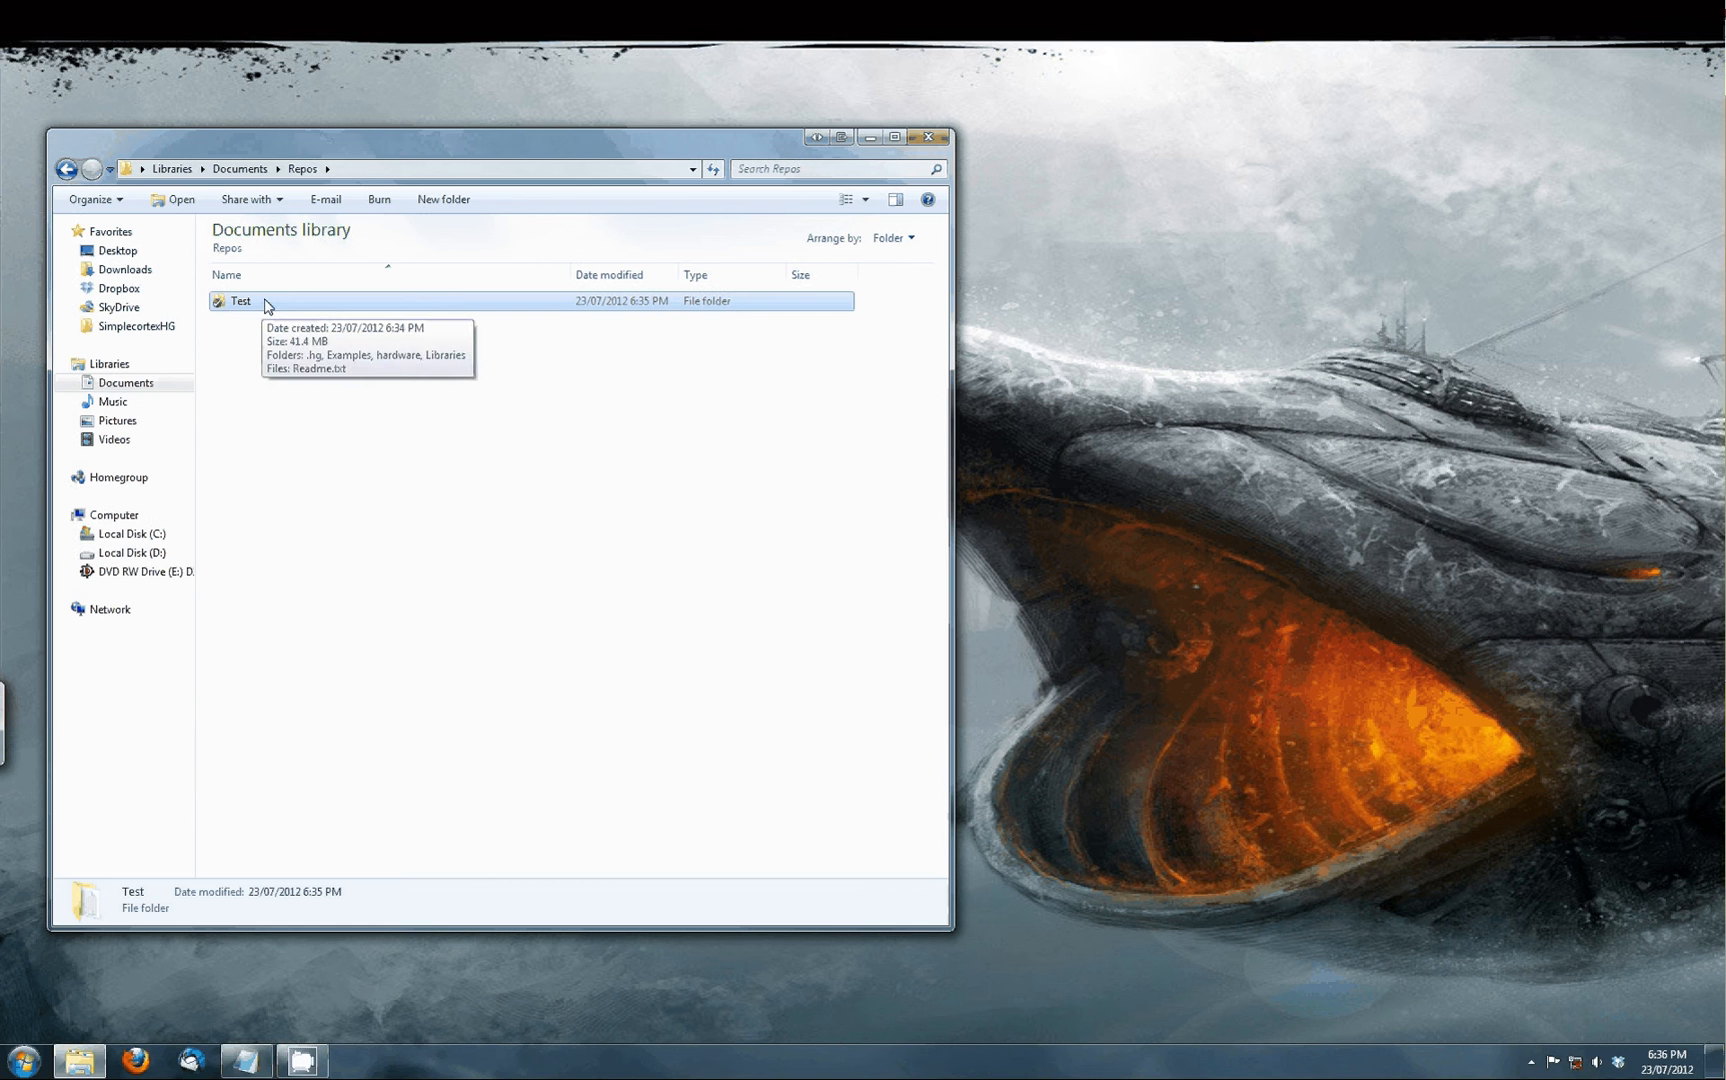
{"action": "mouse_move", "coordinate": [268, 312]}
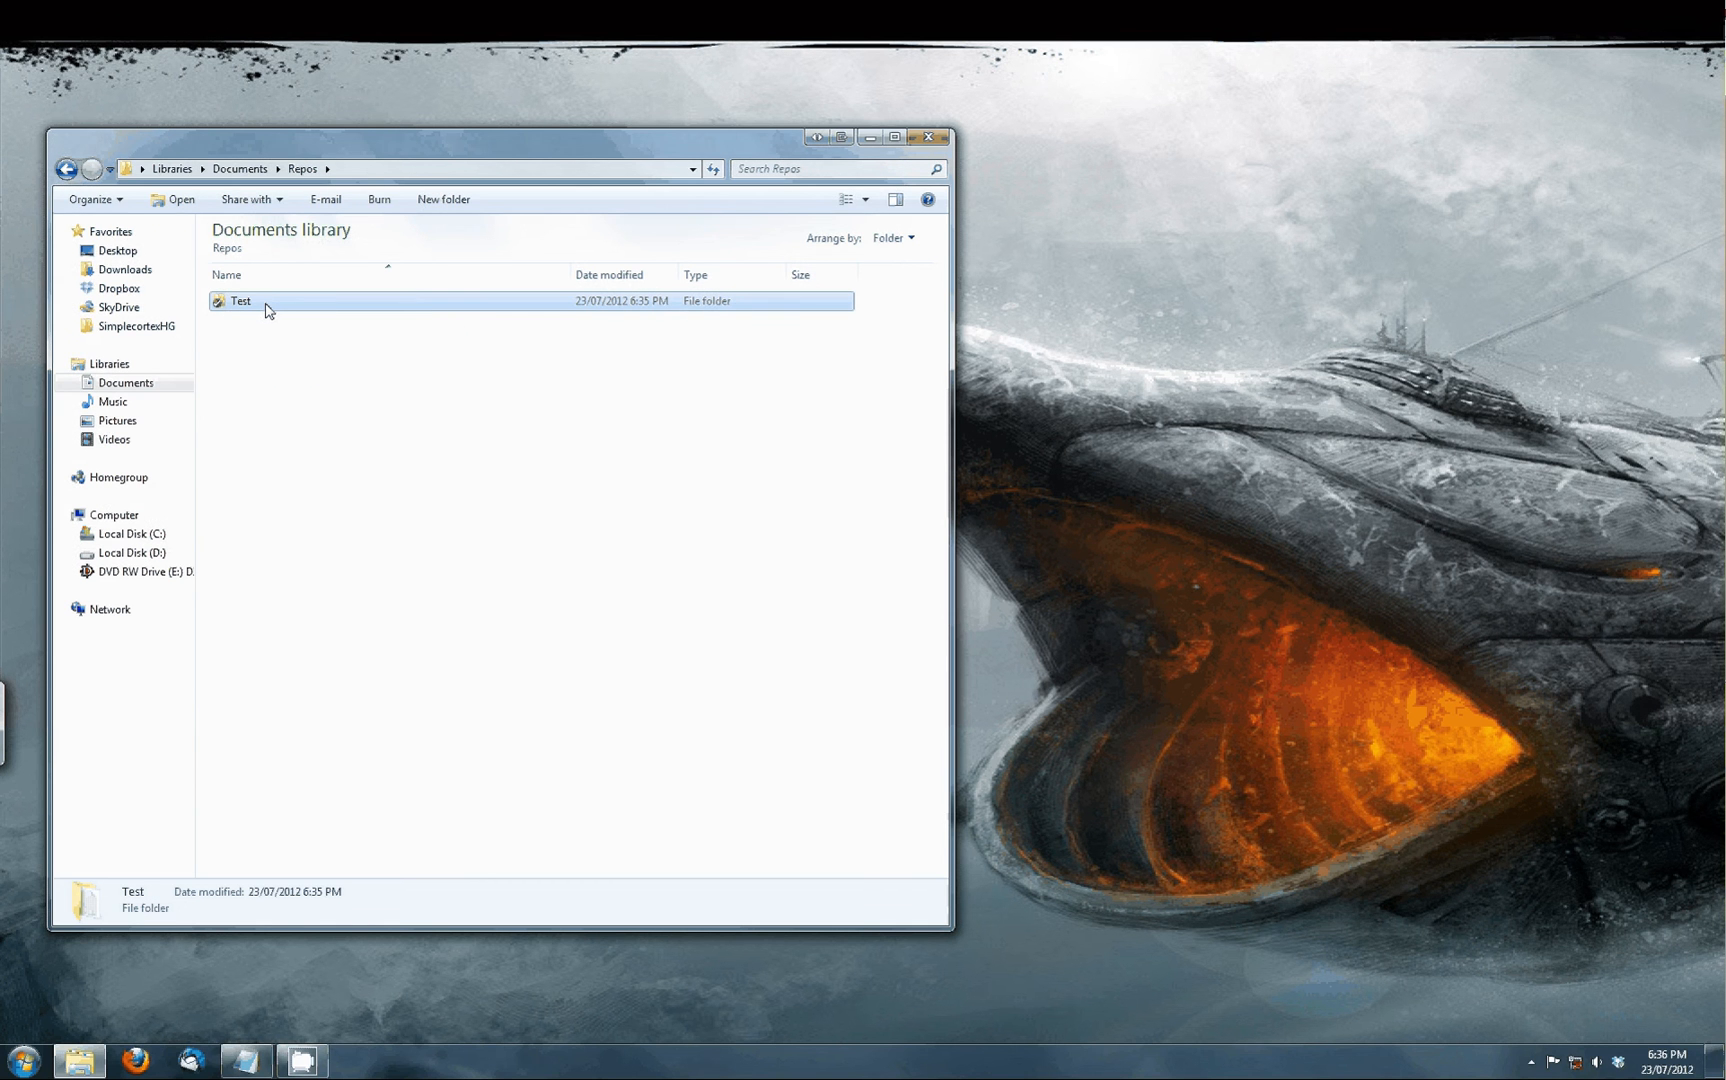
Load the Test repository in Hg Workbench and pull incoming changes from the Bitbucket source.
{"action": "right_click", "coordinate": [240, 302]}
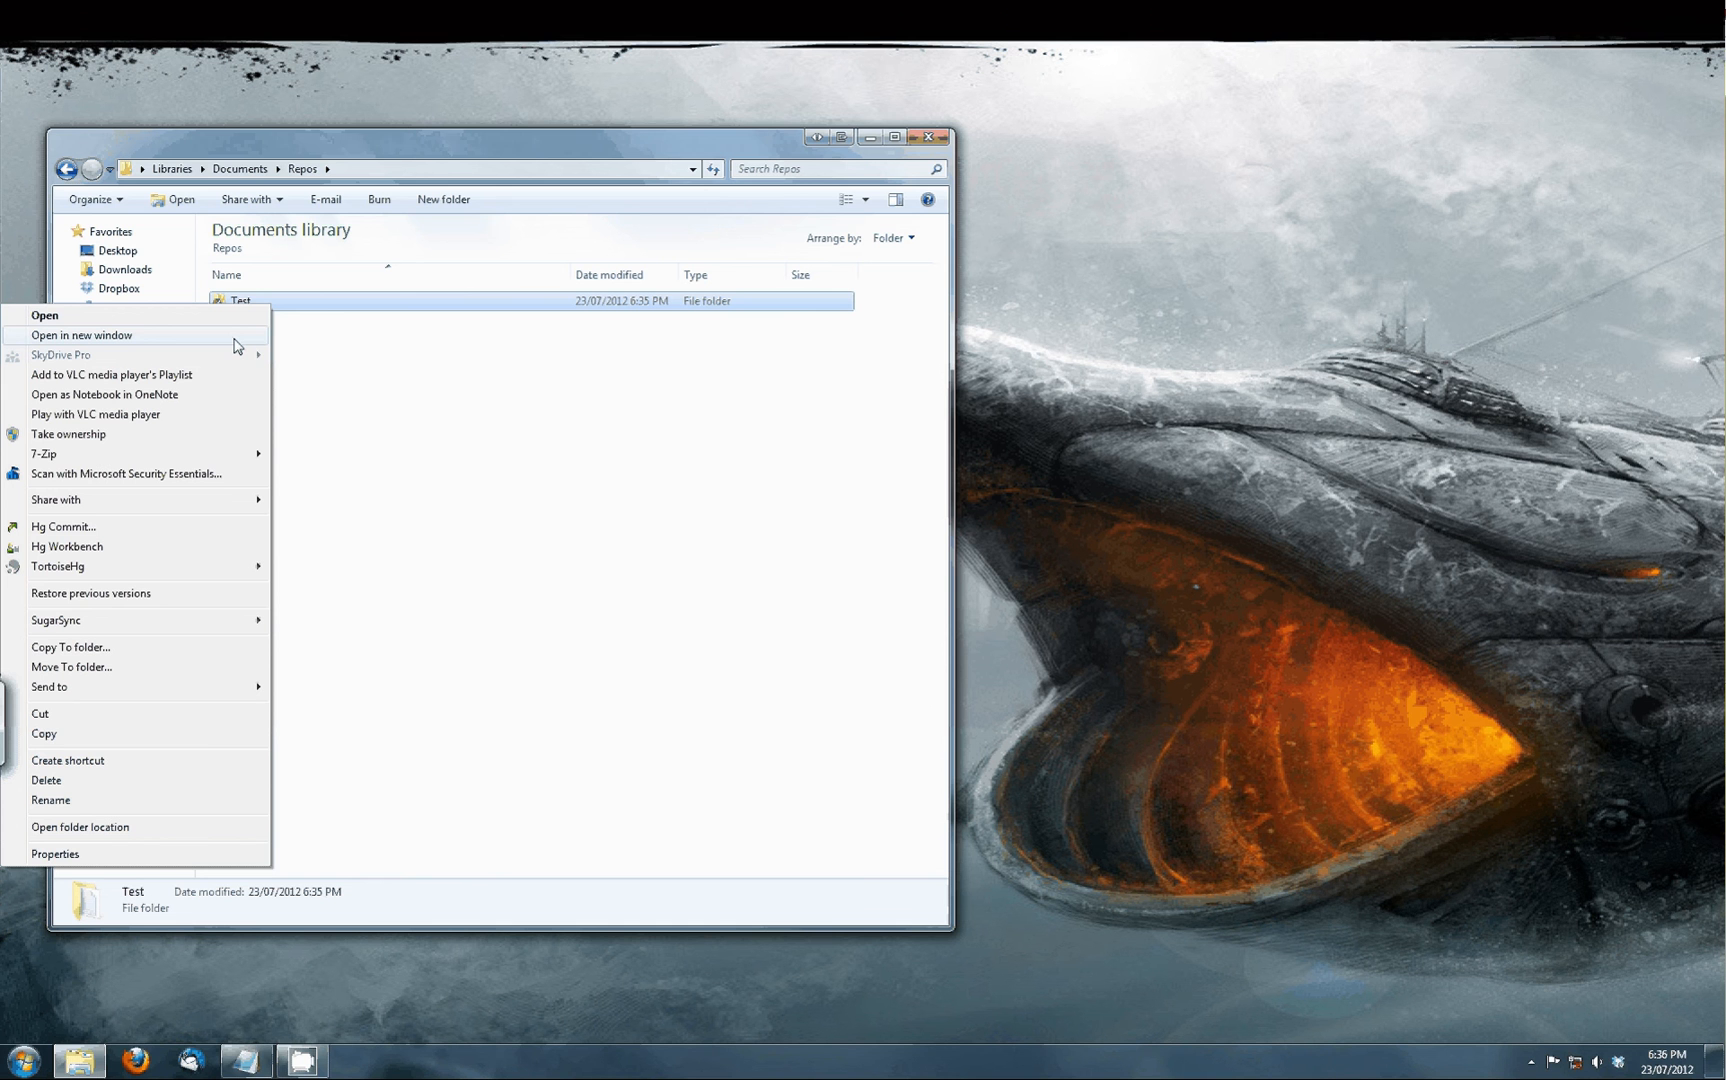
{"action": "mouse_move", "coordinate": [96, 546]}
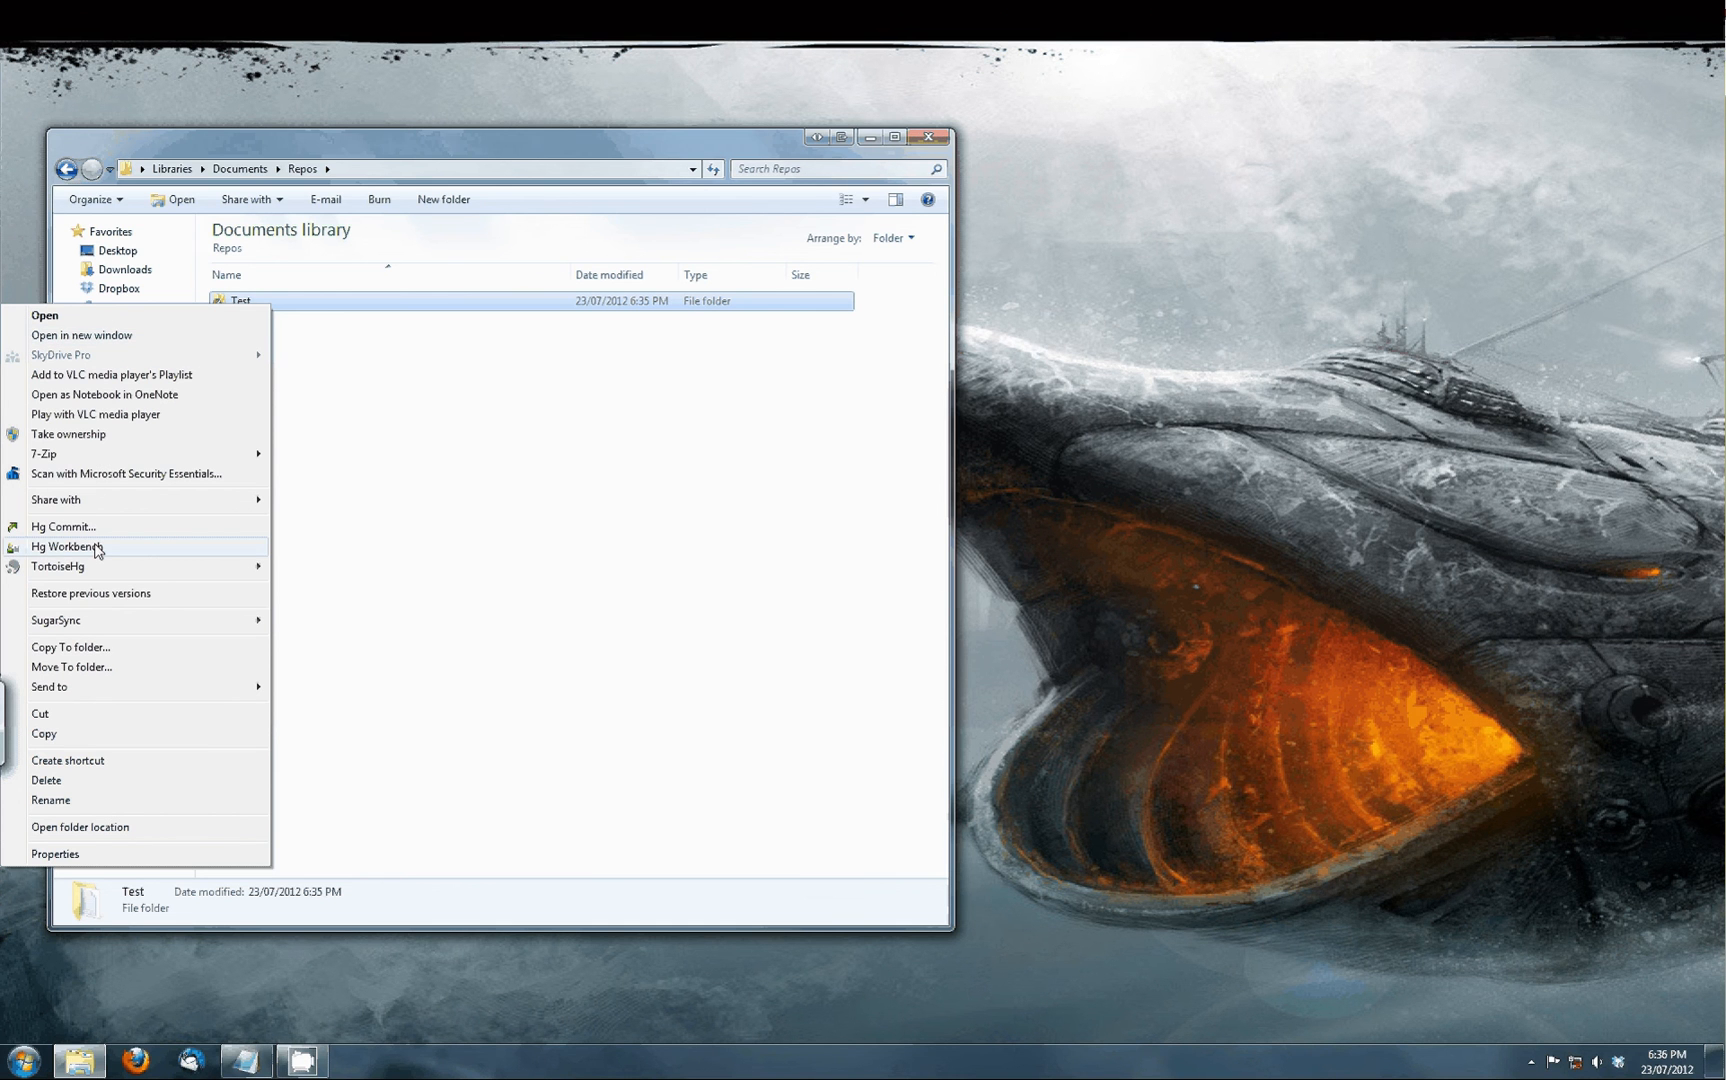
{"action": "left_click", "coordinate": [68, 546]}
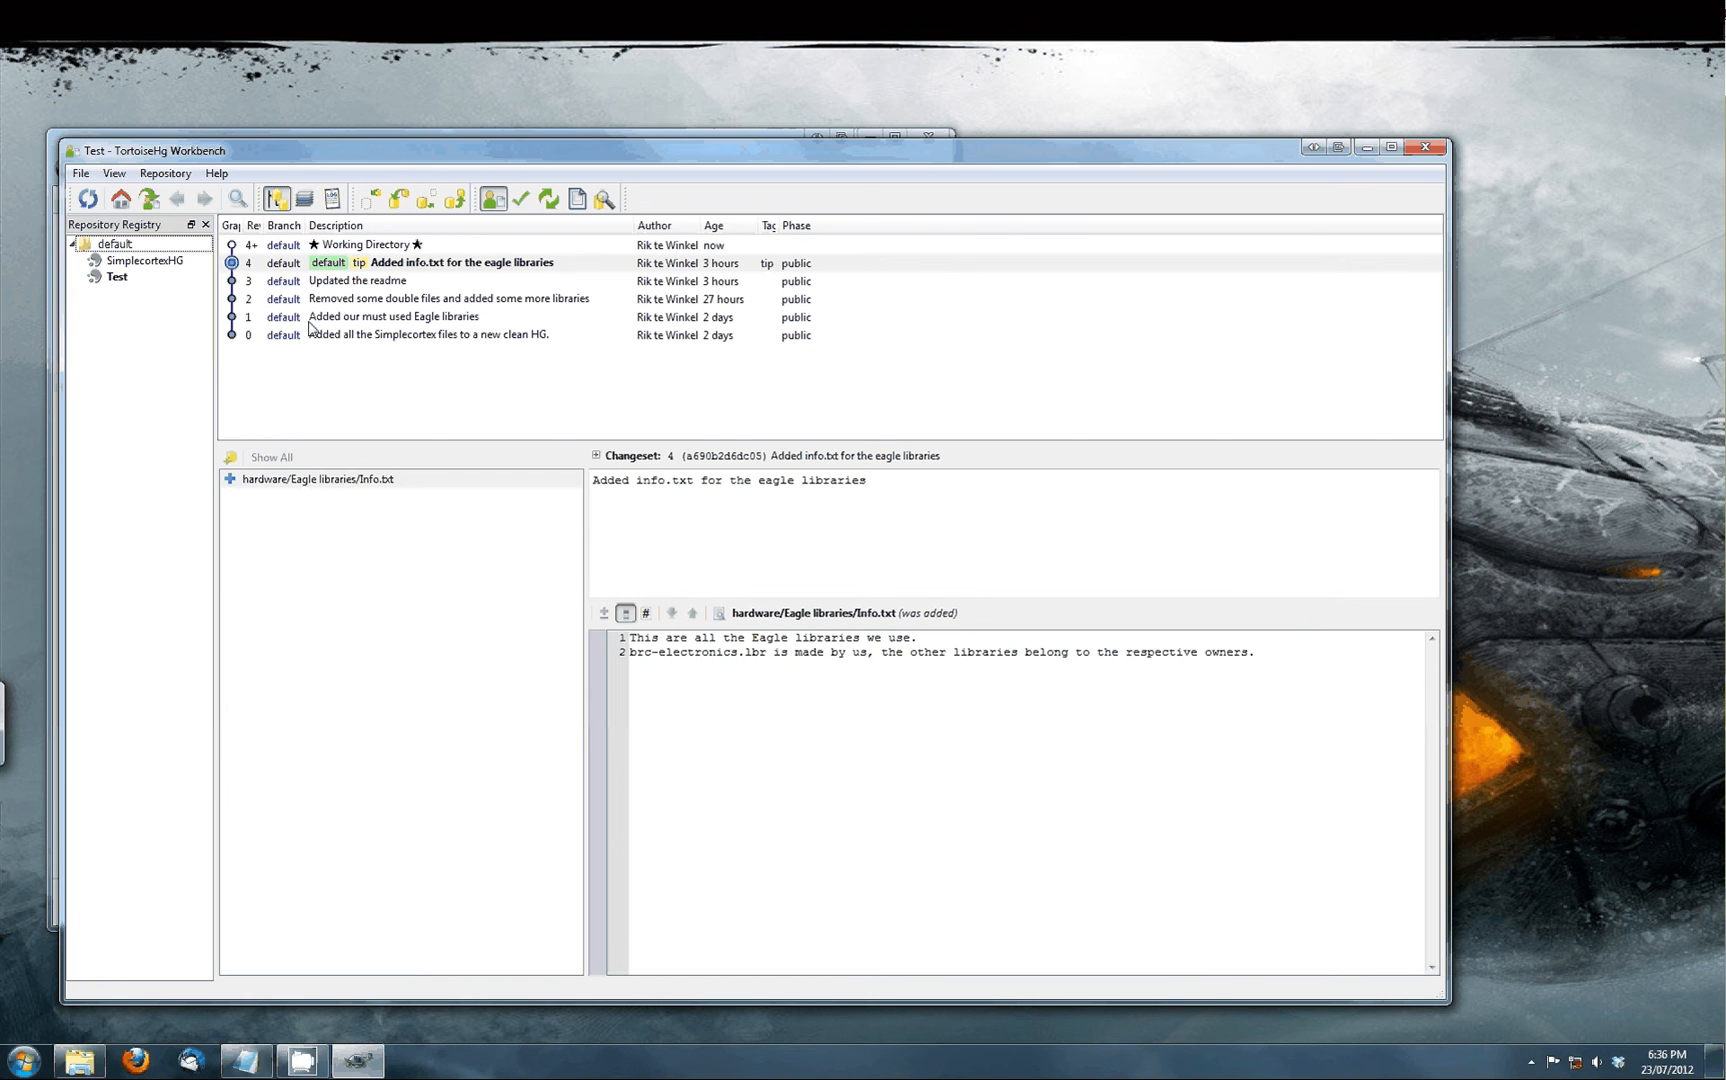
{"action": "mouse_move", "coordinate": [352, 318]}
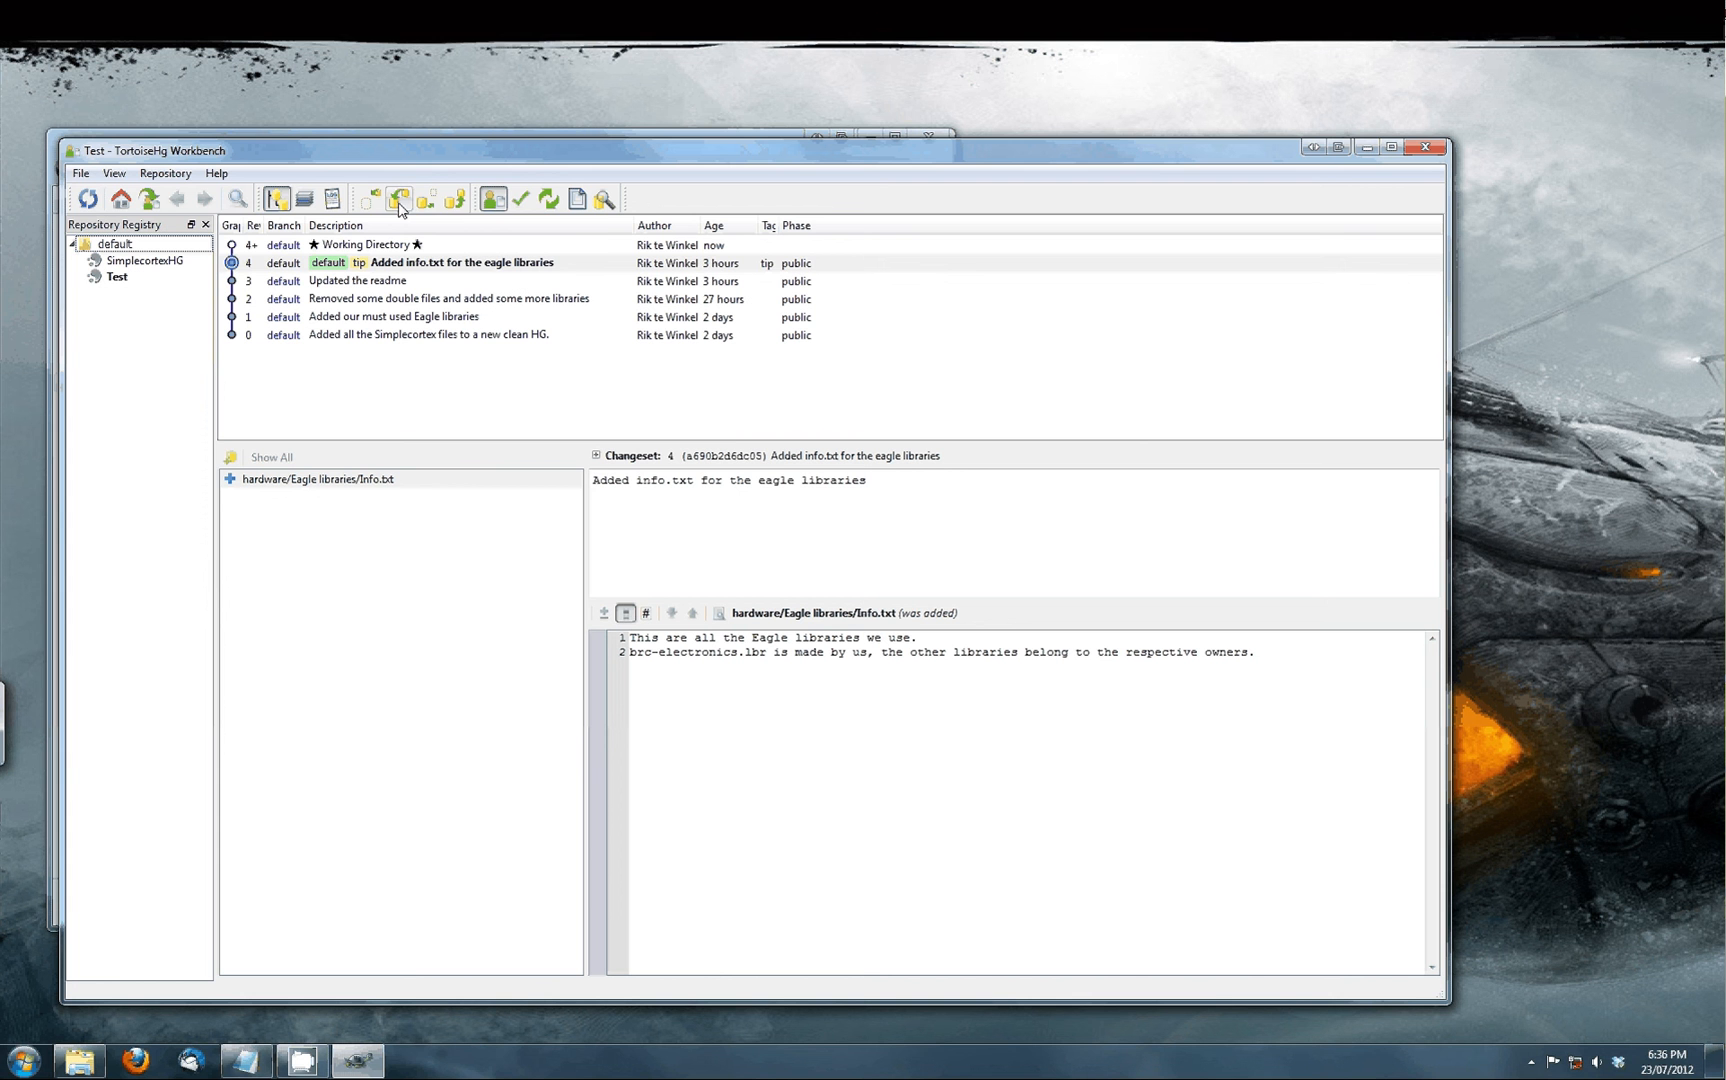
{"action": "mouse_move", "coordinate": [400, 200]}
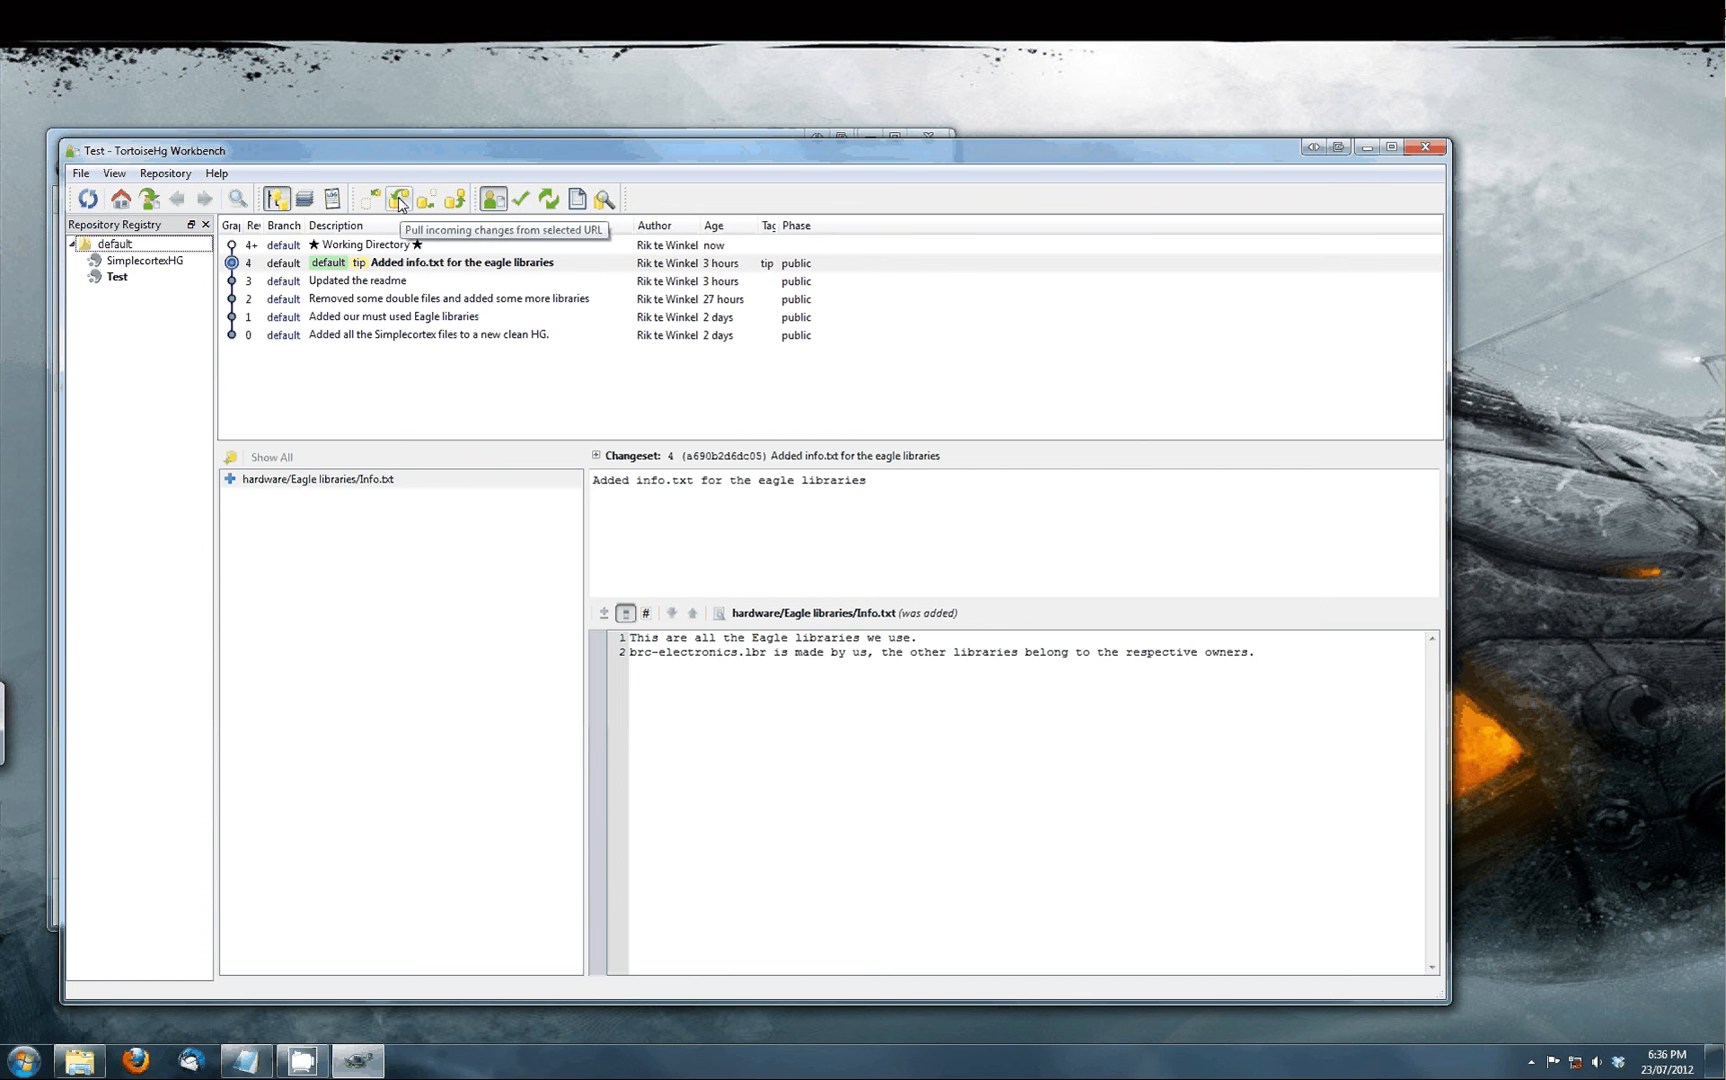
{"action": "left_click", "coordinate": [400, 198]}
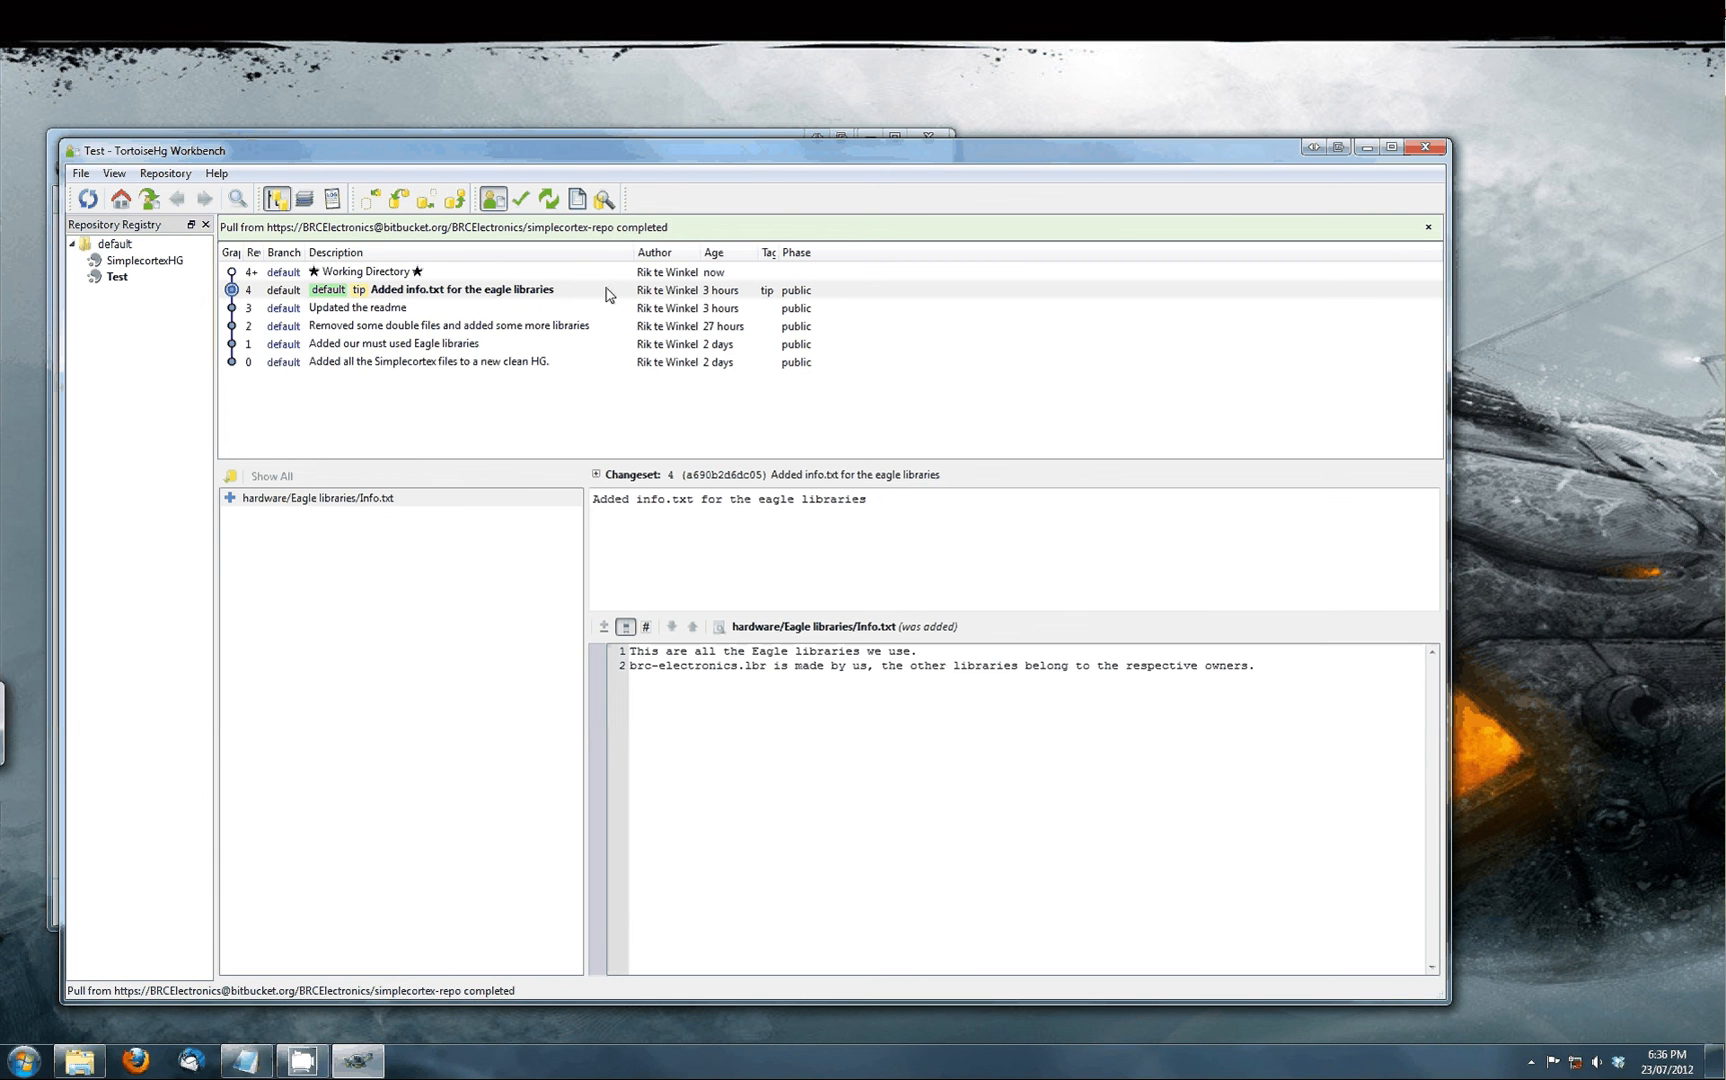
{"action": "mouse_move", "coordinate": [832, 322]}
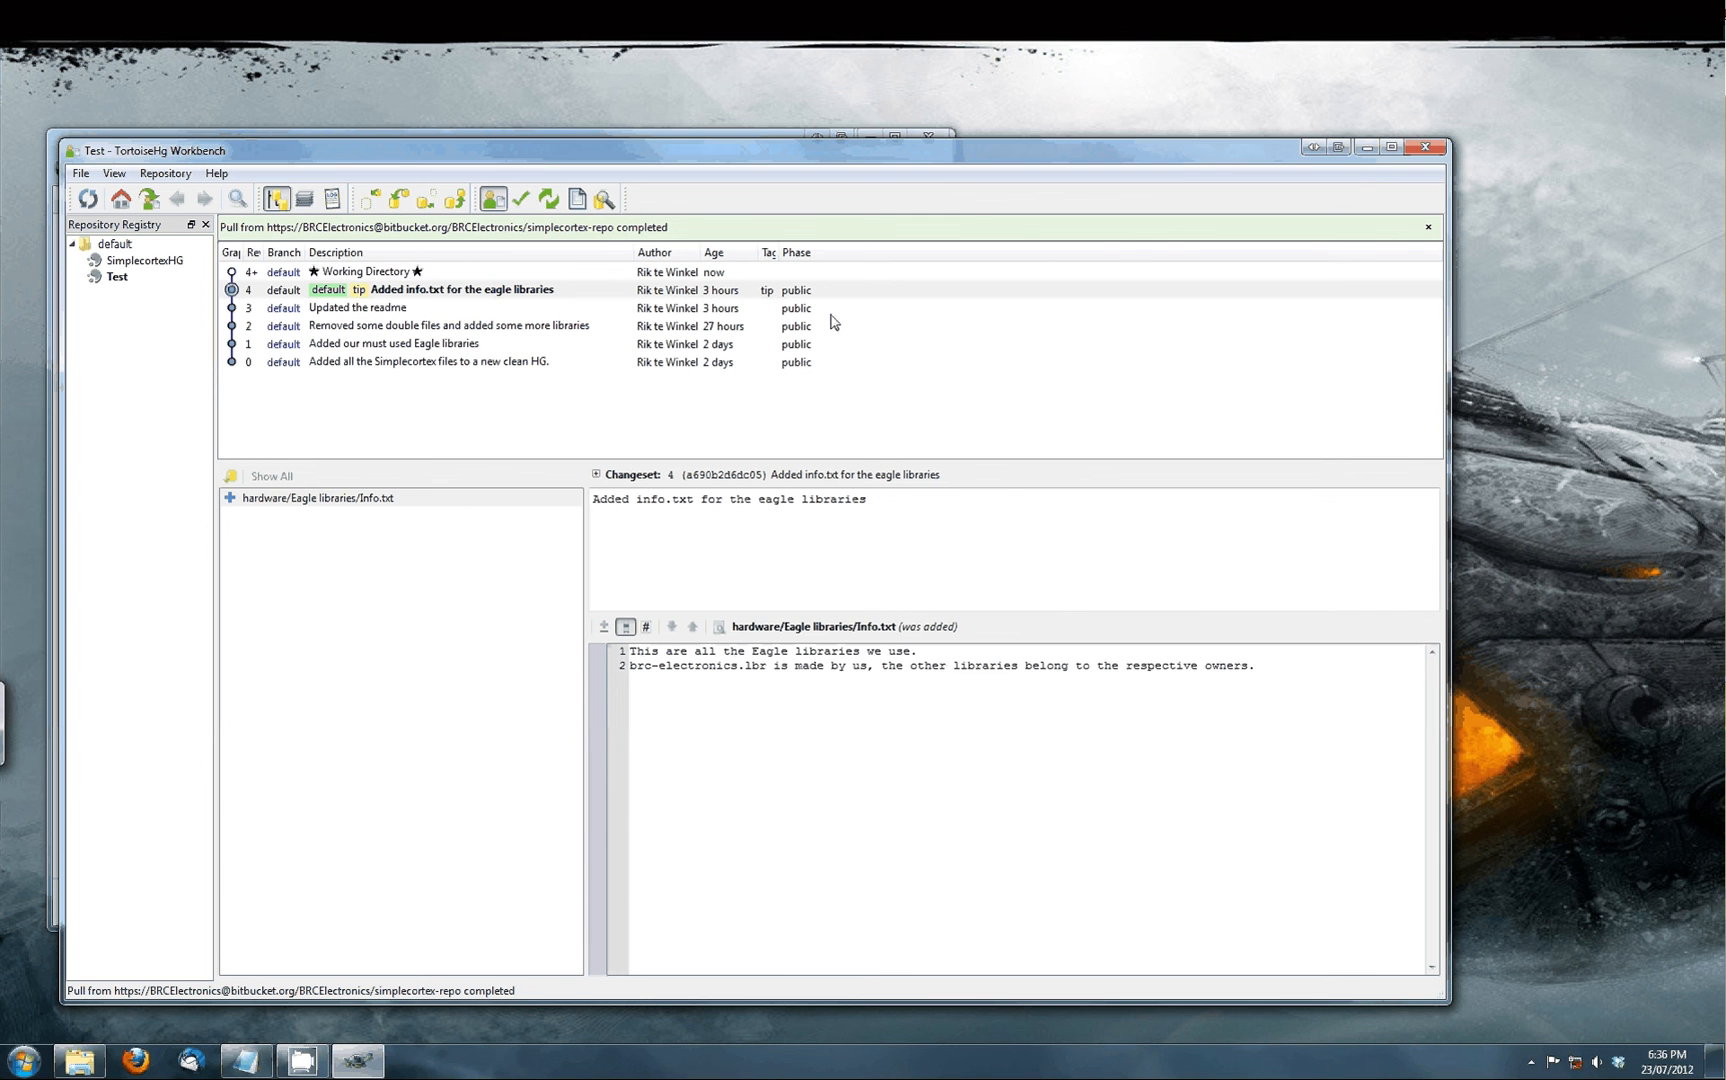
{"action": "mouse_move", "coordinate": [1426, 148]}
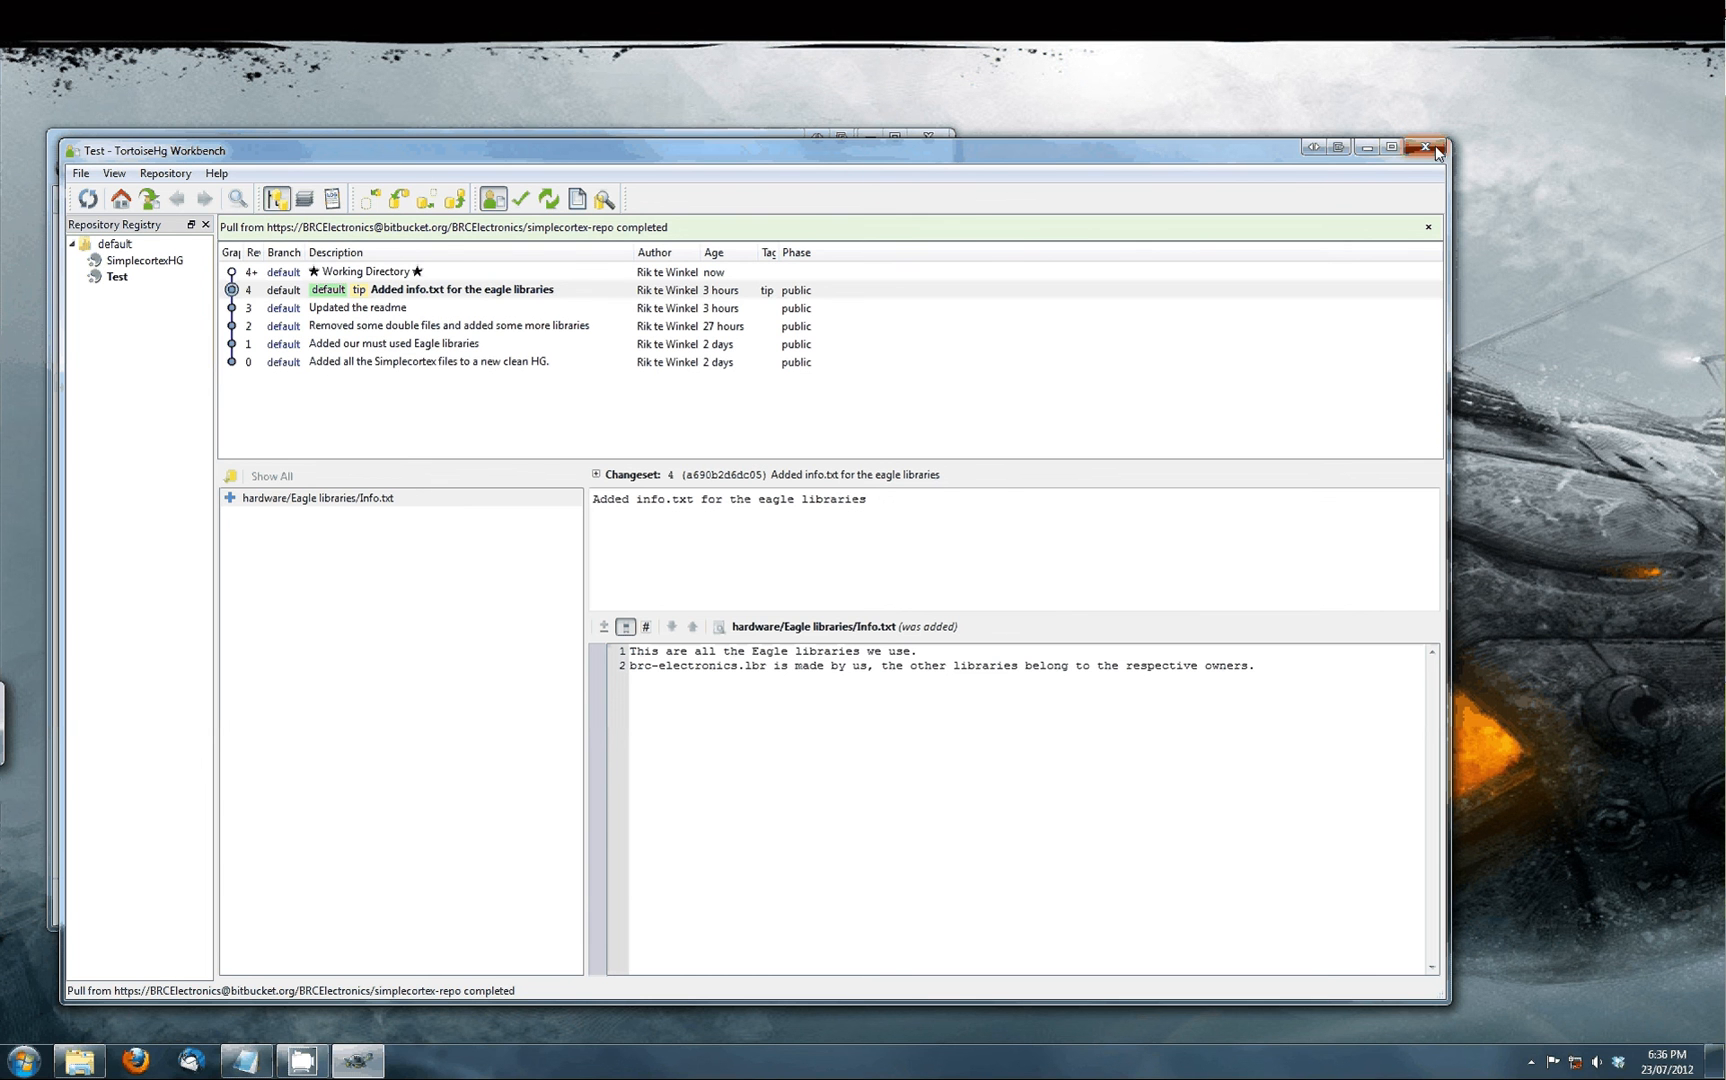
Close the Workbench and confirm via Update that Test already sits at the default tip.
{"action": "left_click", "coordinate": [1428, 146]}
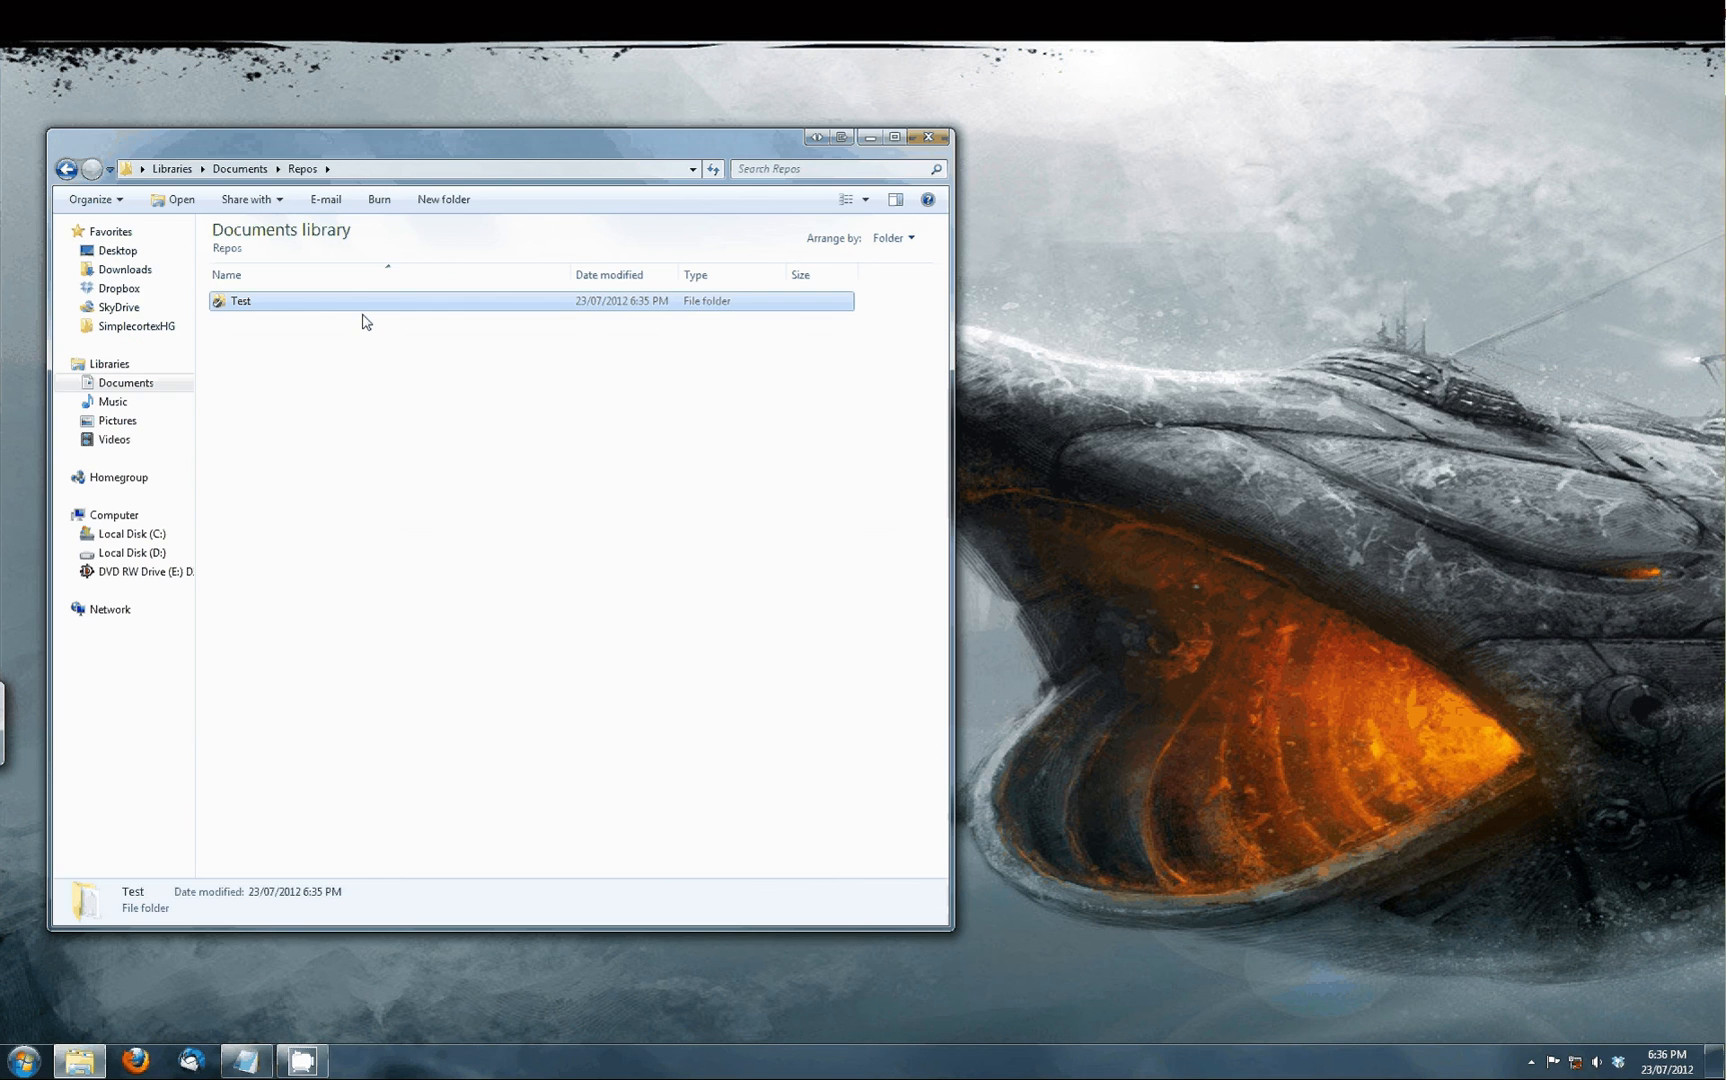
{"action": "mouse_move", "coordinate": [296, 308]}
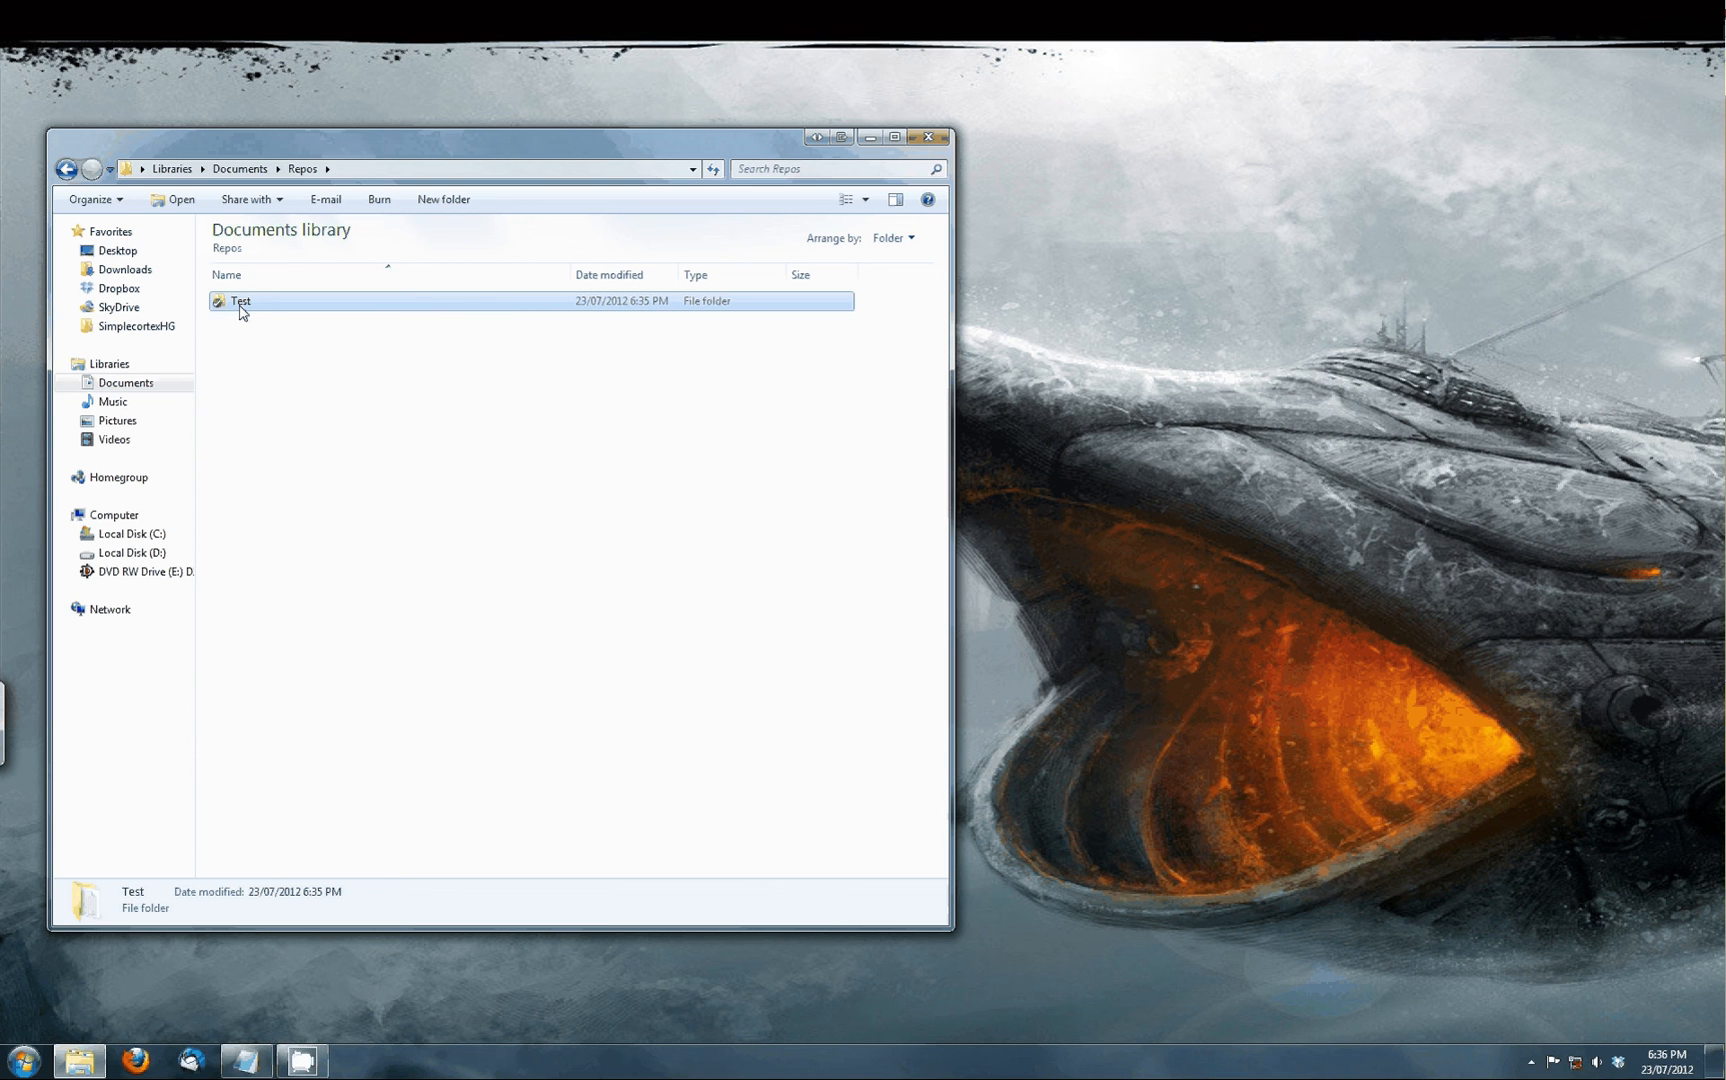
{"action": "right_click", "coordinate": [238, 302]}
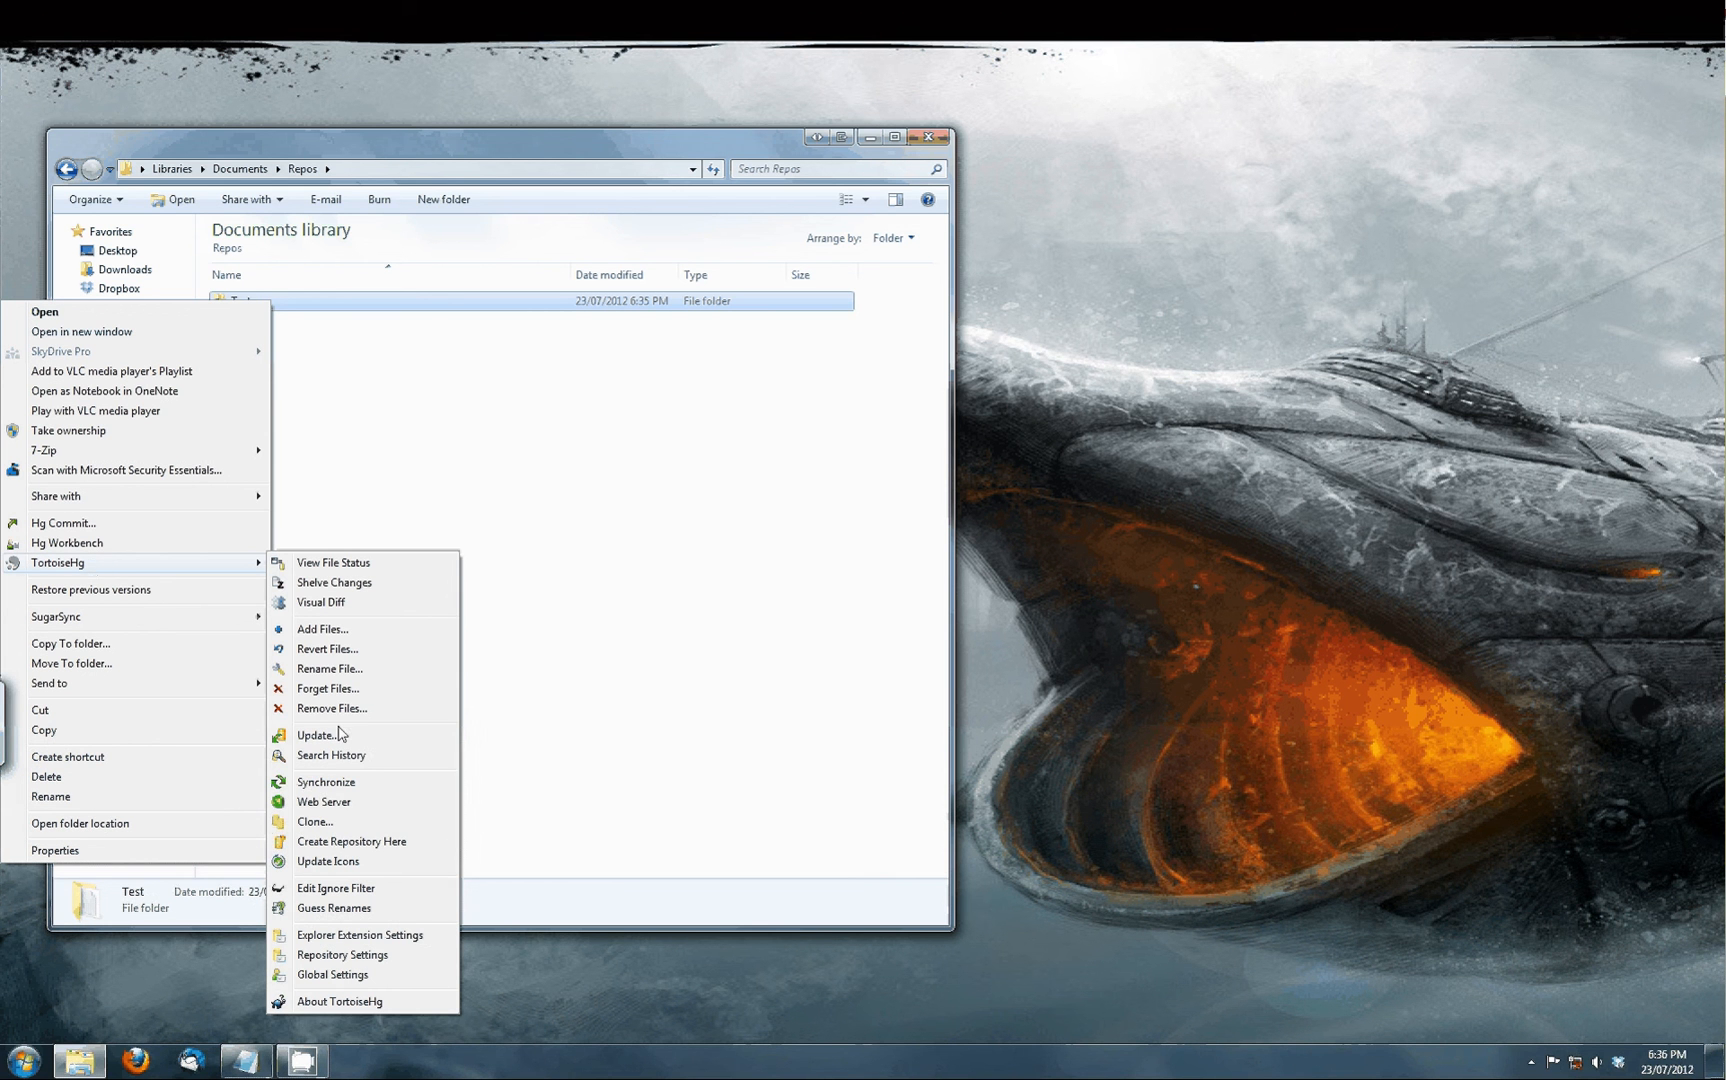
{"action": "mouse_move", "coordinate": [368, 744]}
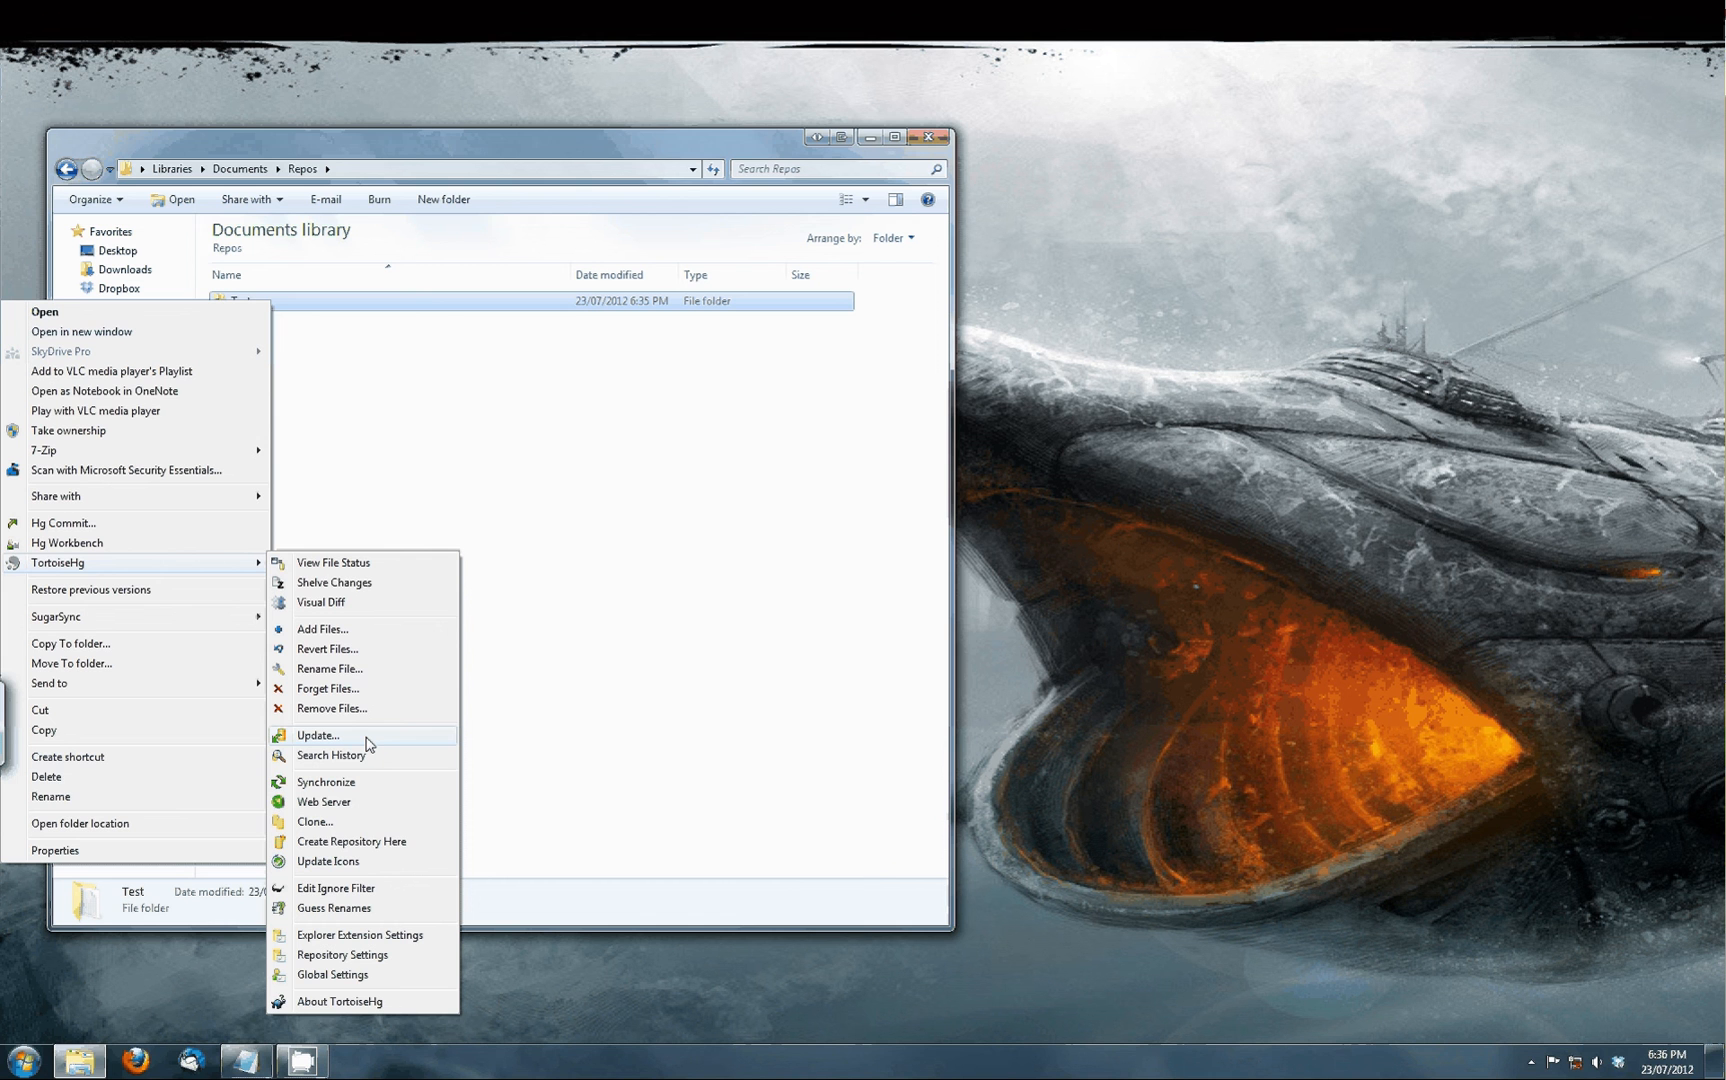
{"action": "left_click", "coordinate": [318, 736]}
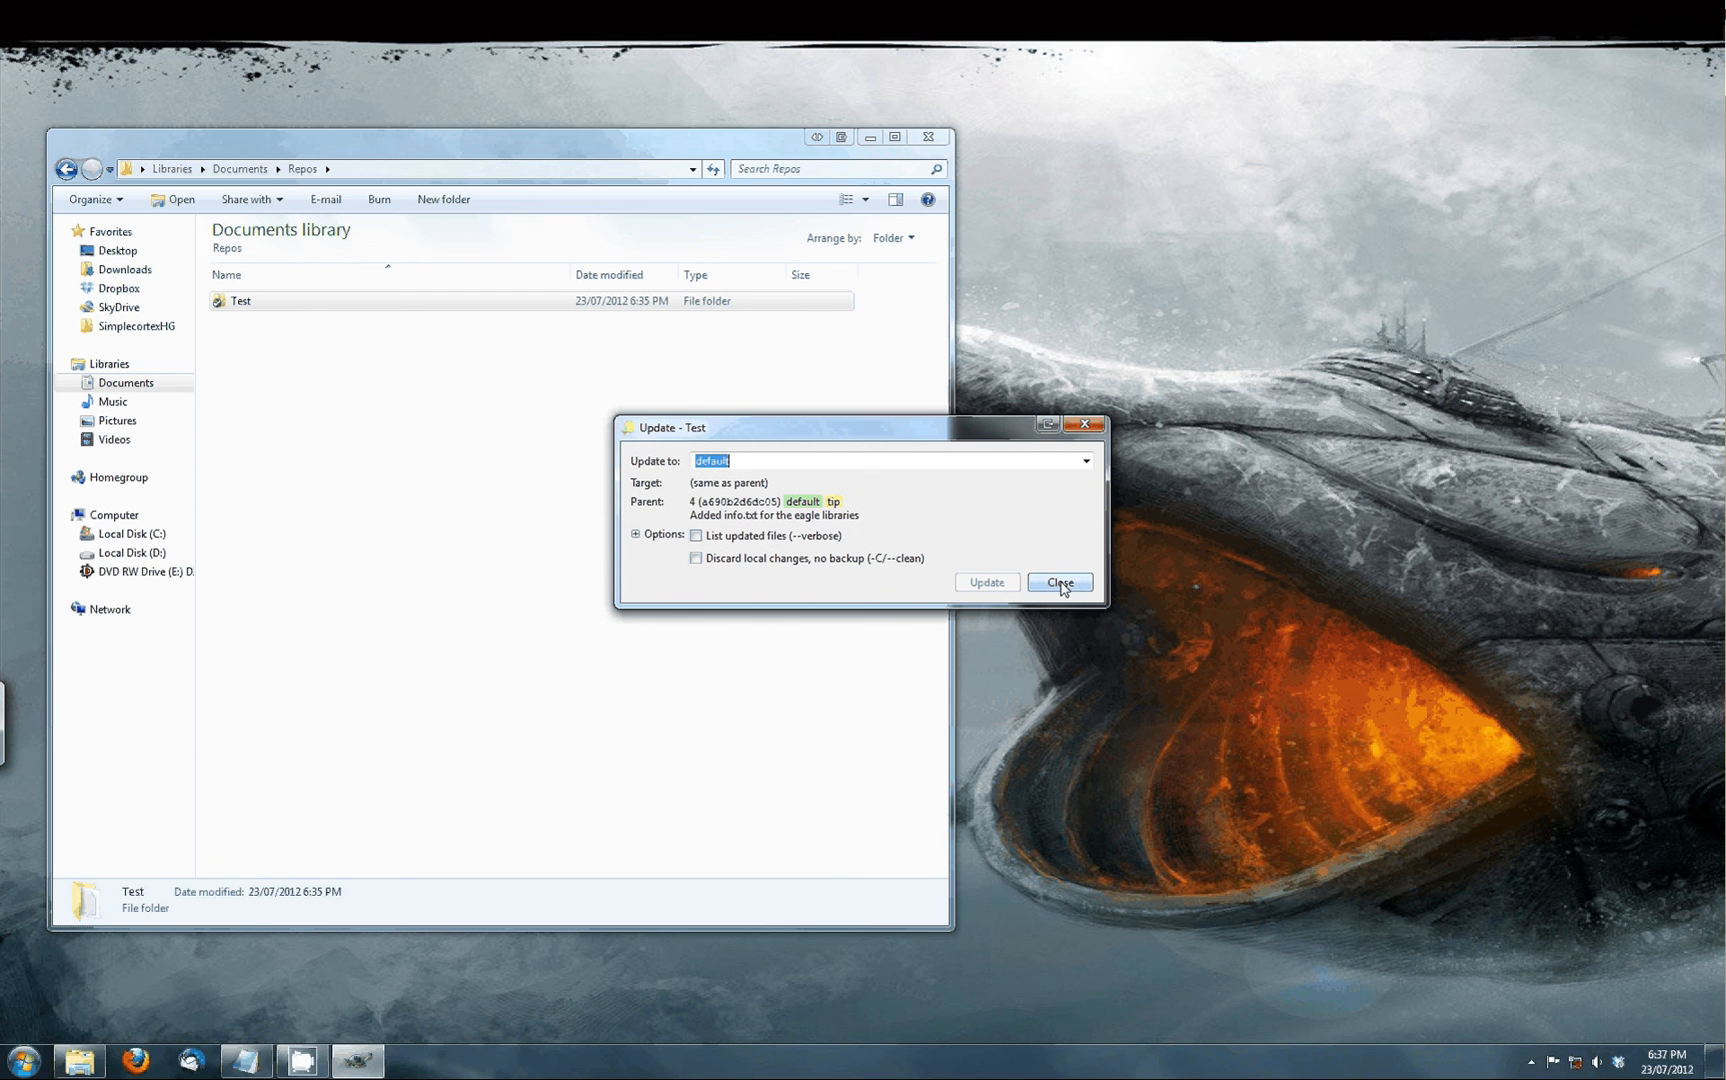
{"action": "left_click", "coordinate": [1060, 582]}
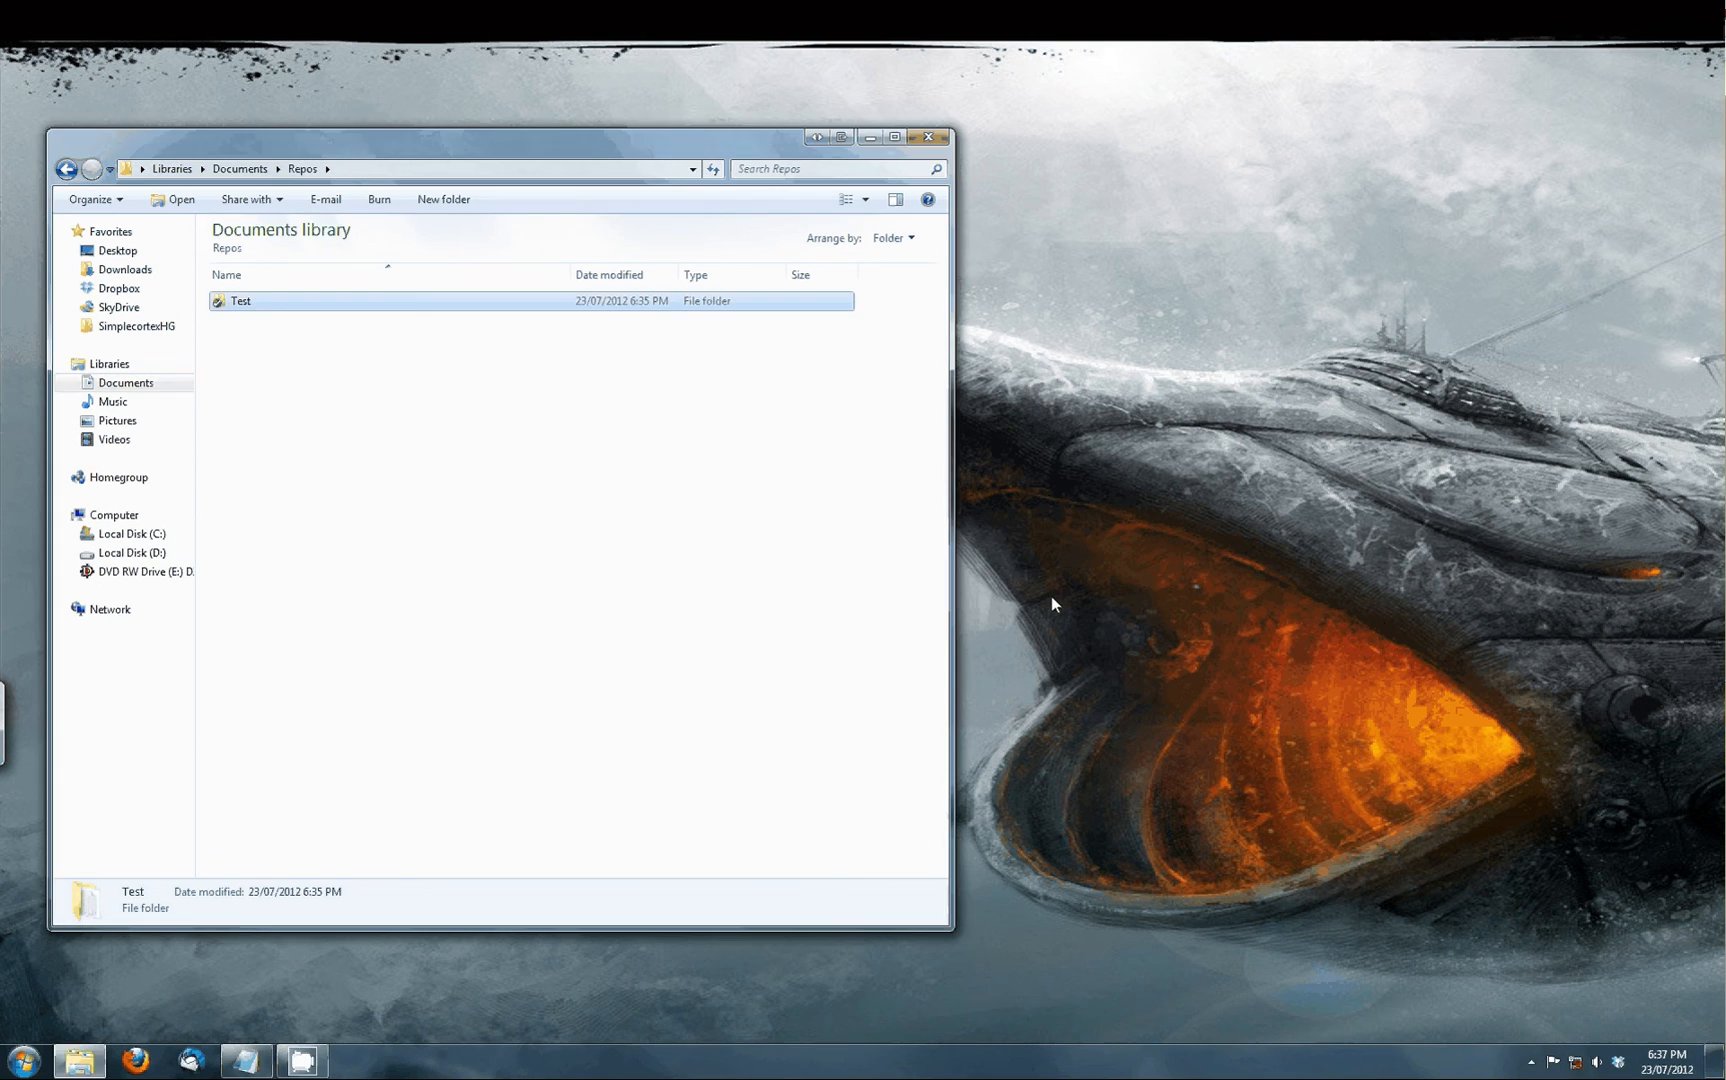